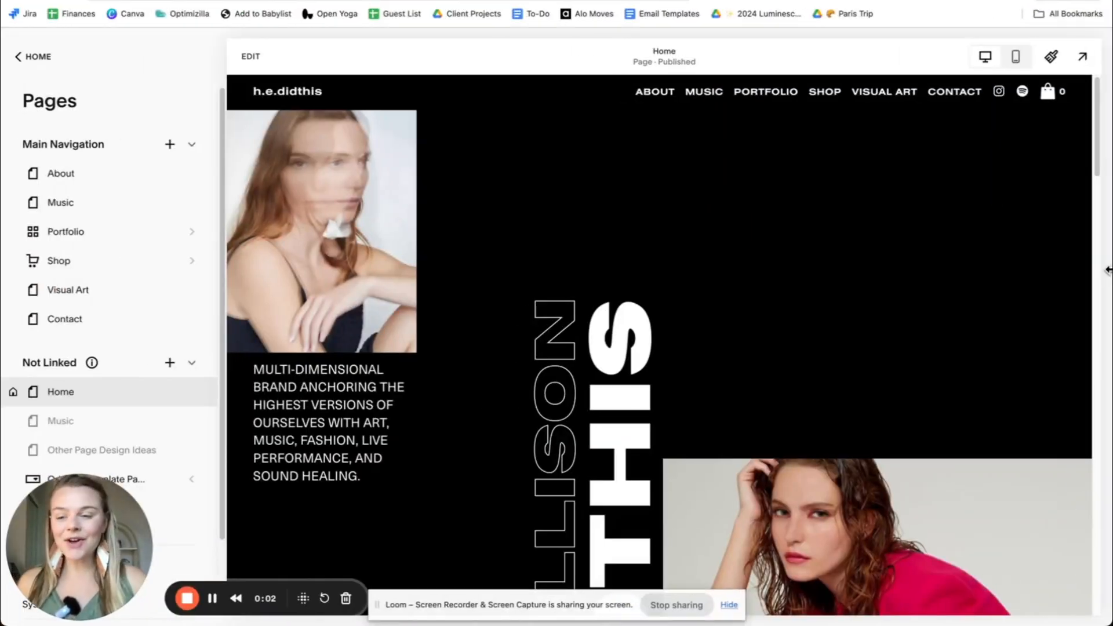
- Preview the Squarespace homepage at phone size and scroll through it
{"action": "scroll", "scroll_direction": "down", "scroll_amount": 3}
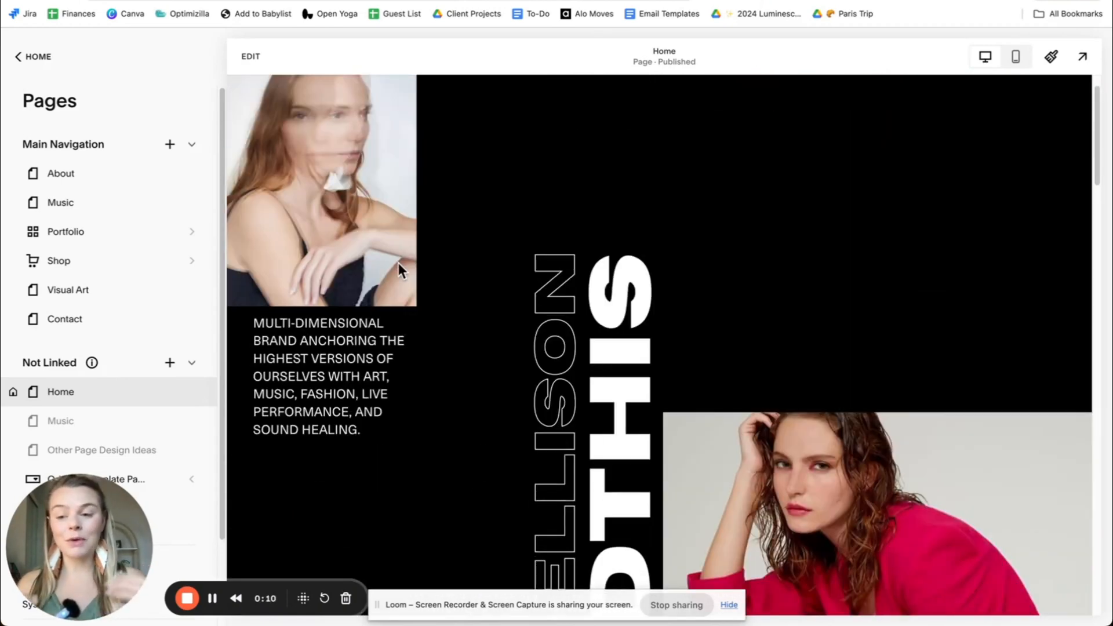
{"action": "mouse_move", "coordinate": [369, 461]}
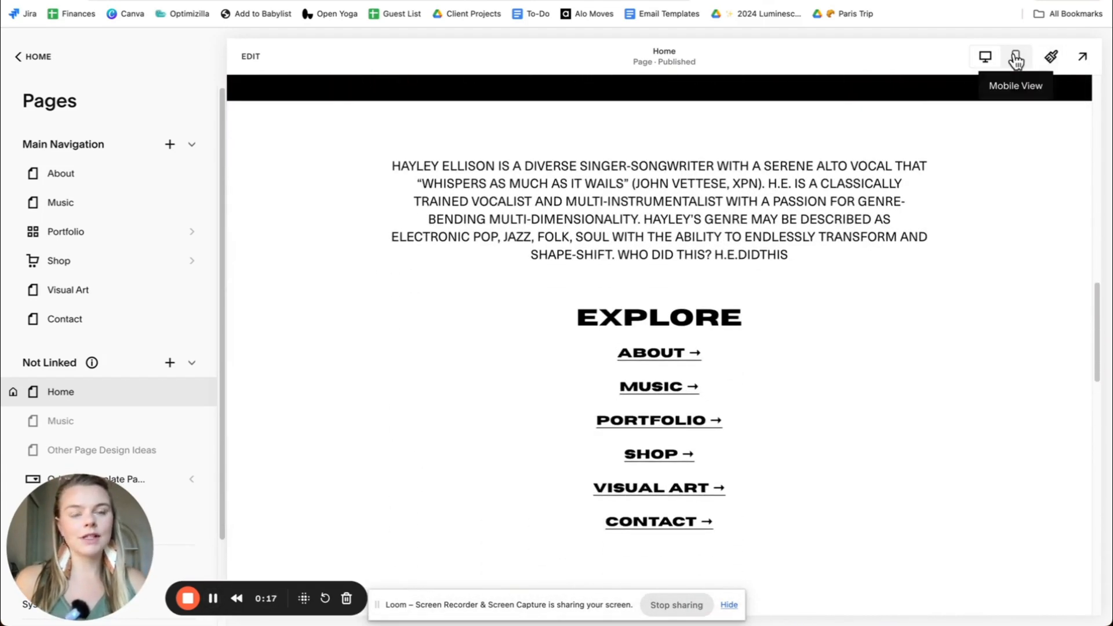
{"action": "left_click", "coordinate": [1015, 55]}
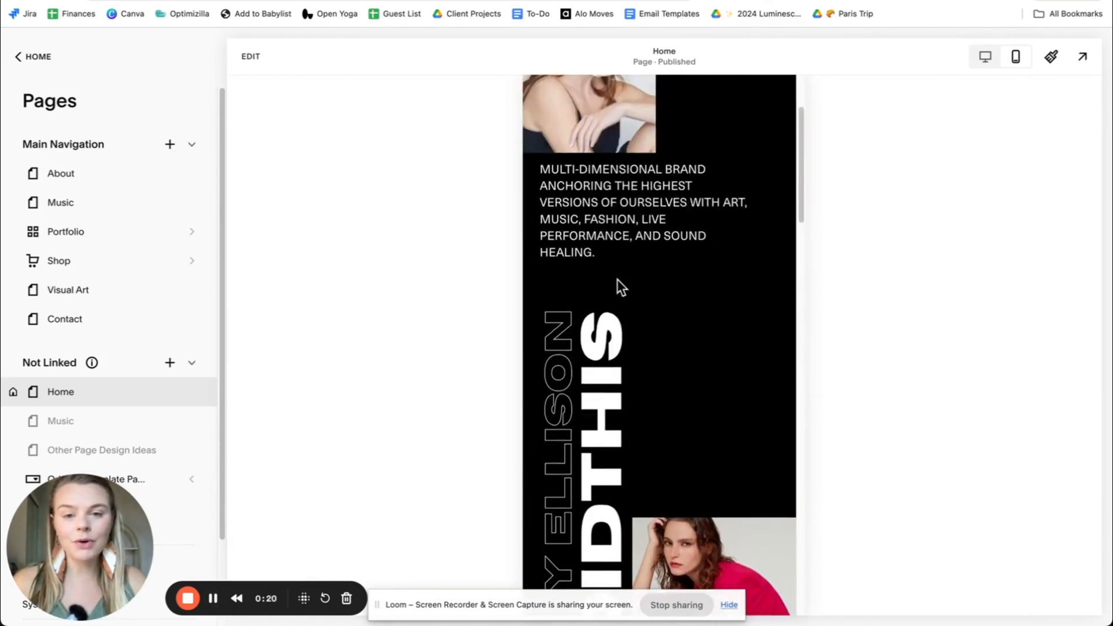
{"action": "scroll", "scroll_direction": "down", "scroll_amount": 3}
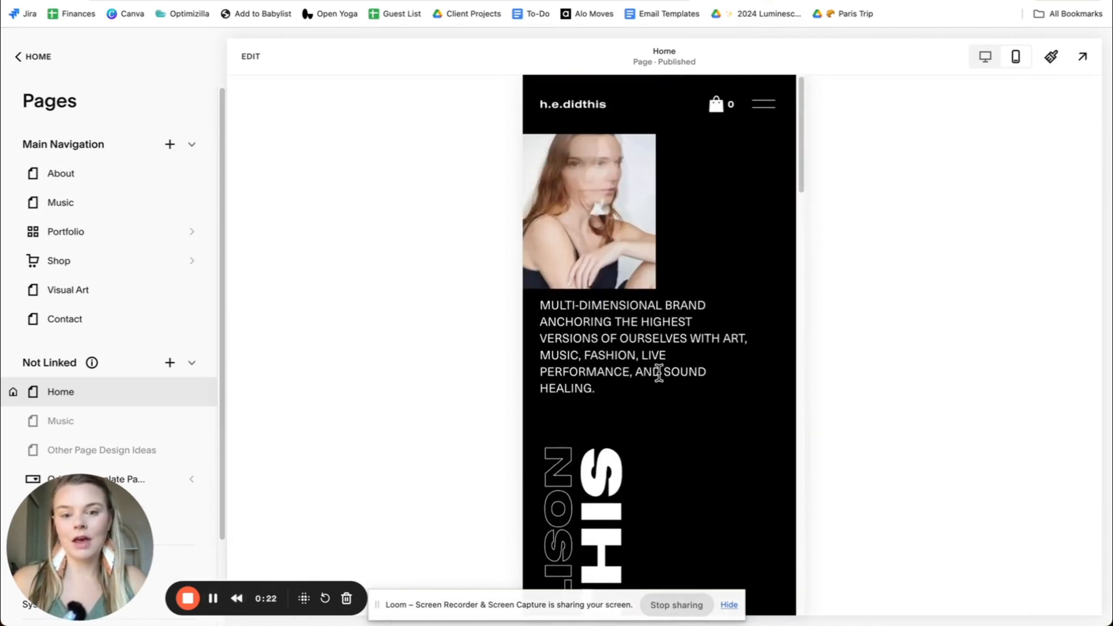
{"action": "scroll", "scroll_direction": "down", "scroll_amount": 3}
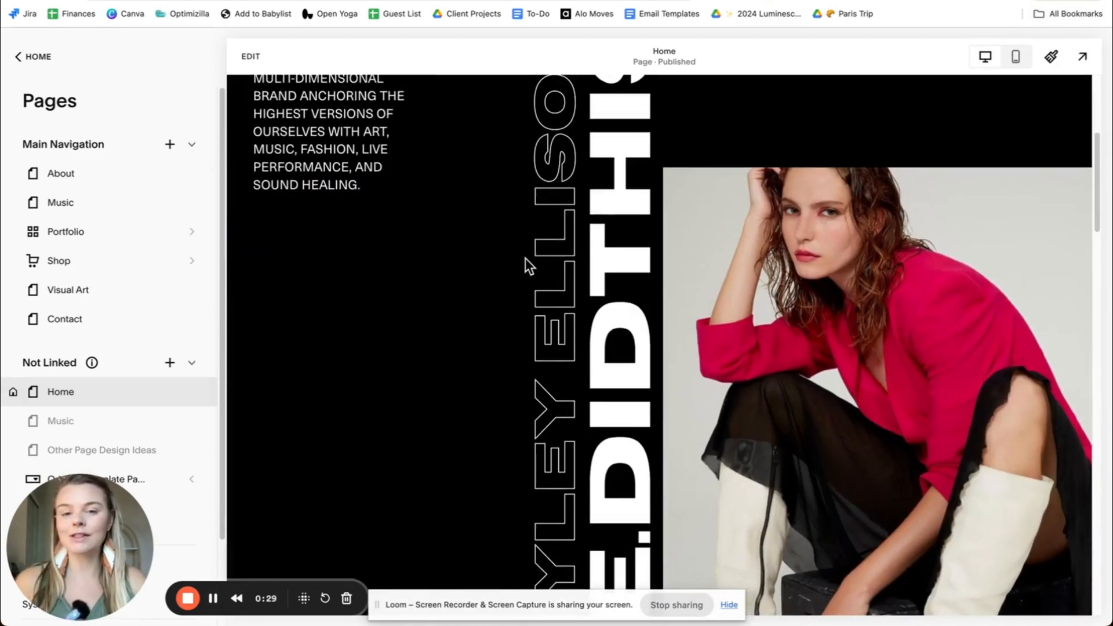
{"action": "scroll", "scroll_direction": "down", "scroll_amount": 3}
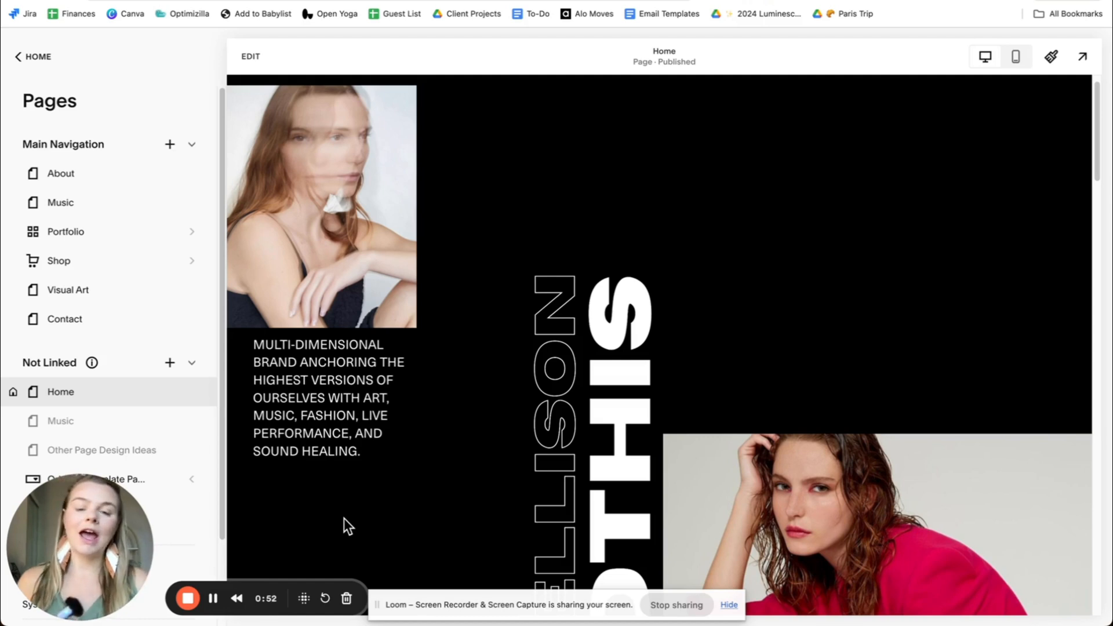
{"action": "mouse_move", "coordinate": [463, 413]}
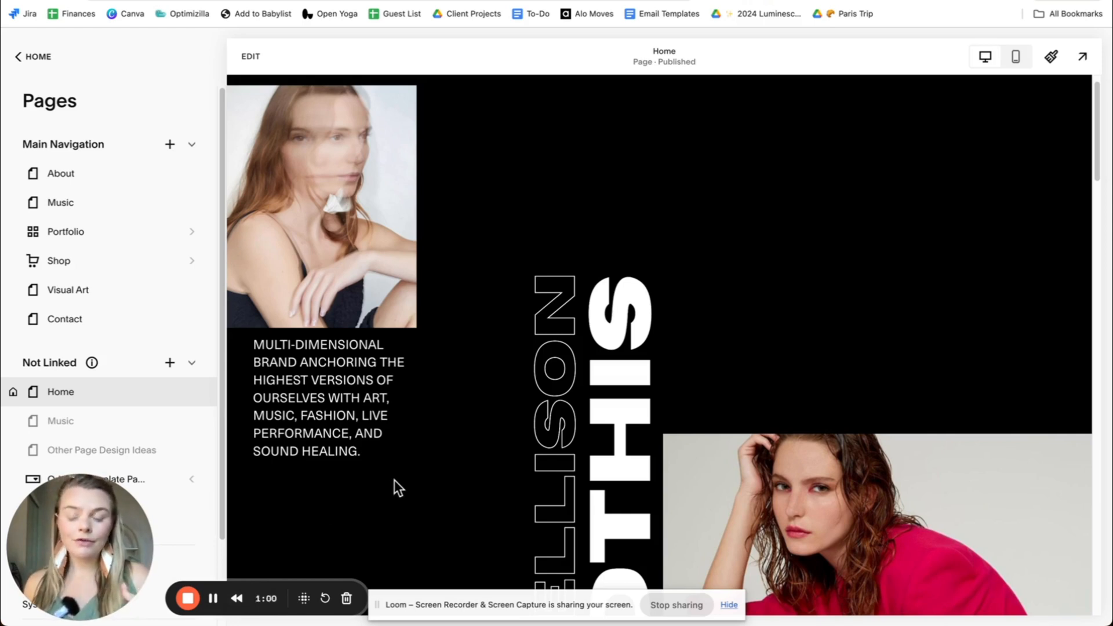
{"action": "mouse_move", "coordinate": [592, 397]}
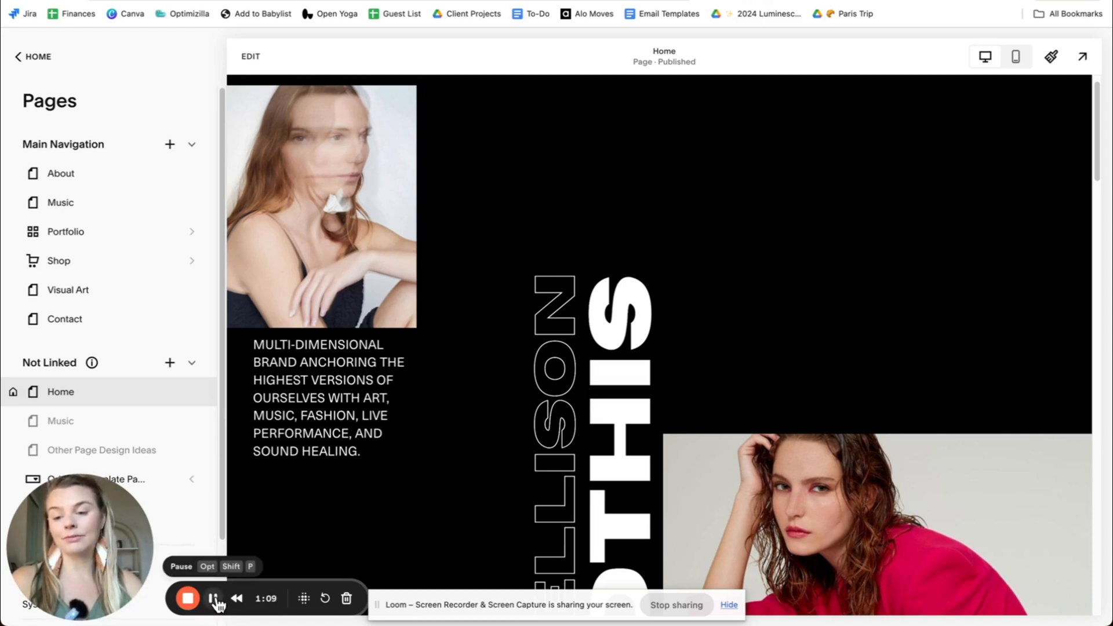
- Open the shared Vertical Text Template link as an editable Canva copy
{"action": "left_click", "coordinate": [213, 599]}
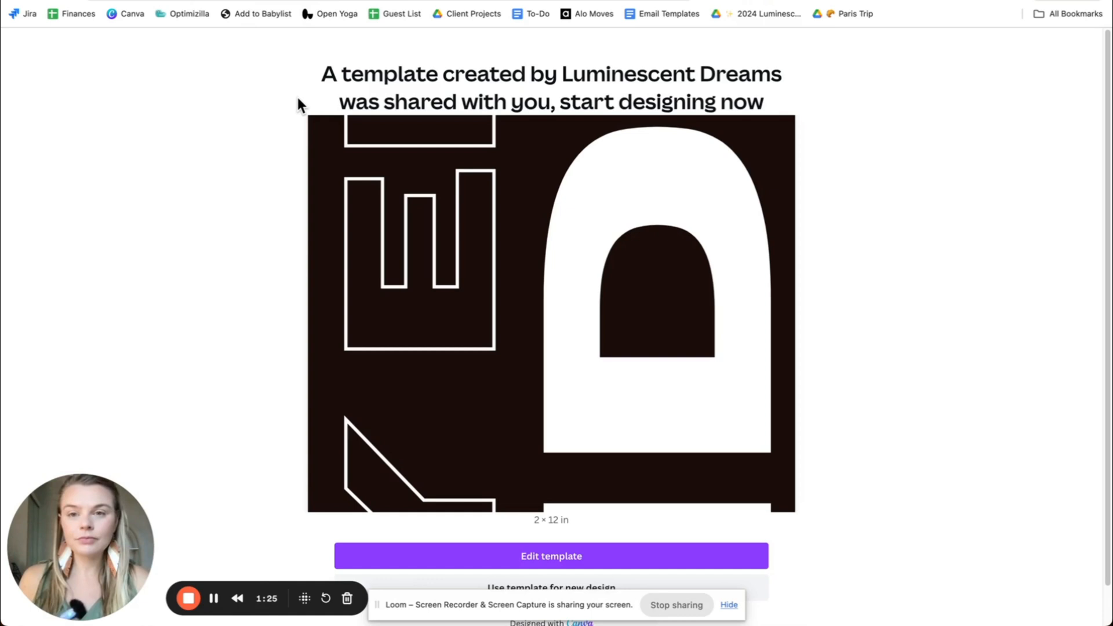
{"action": "scroll", "scroll_direction": "down", "scroll_amount": 3}
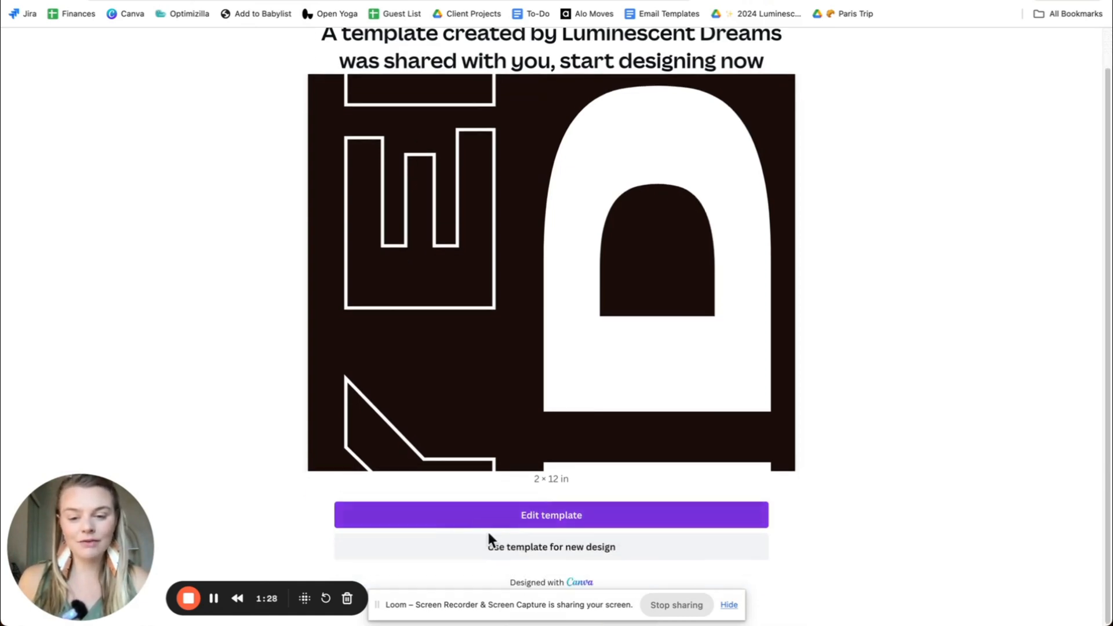
{"action": "left_click", "coordinate": [551, 514]}
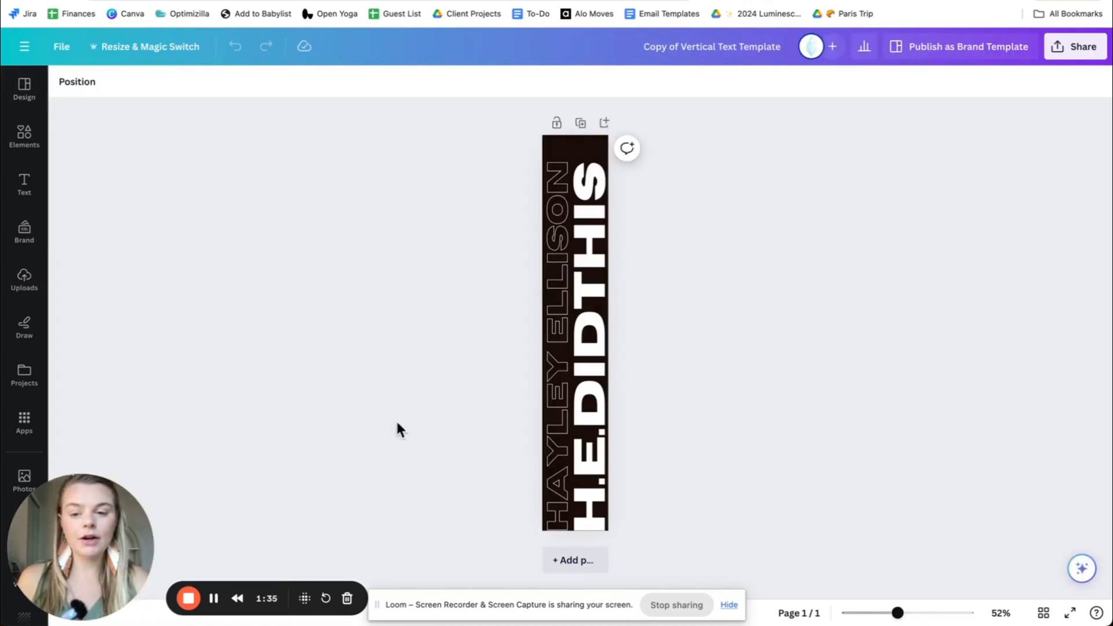
{"action": "left_click", "coordinate": [149, 46]}
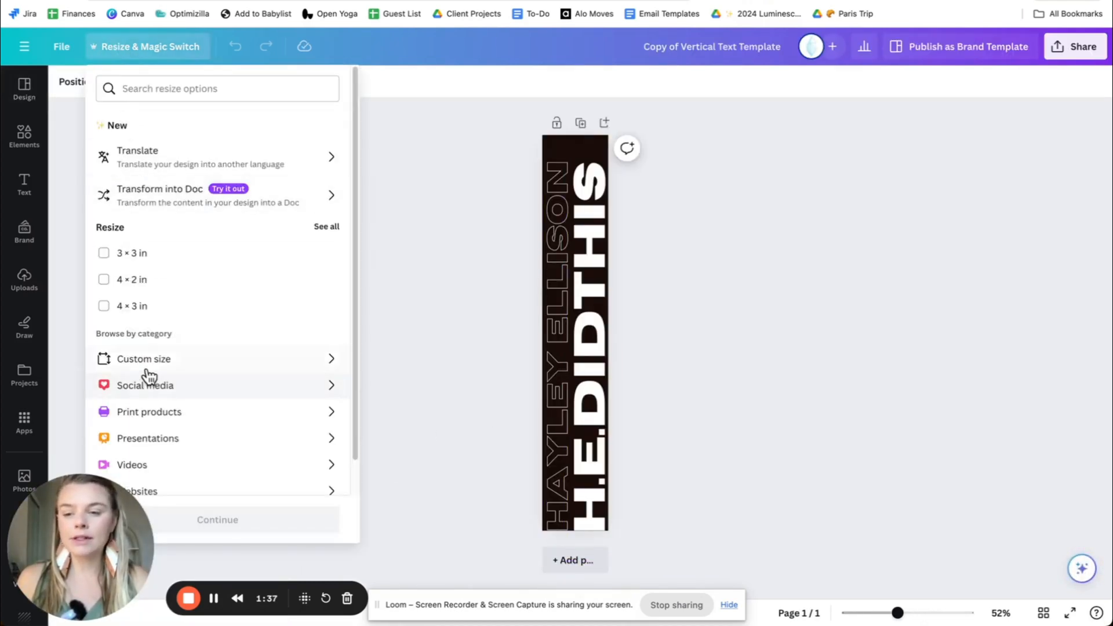
{"action": "left_click", "coordinate": [144, 359]}
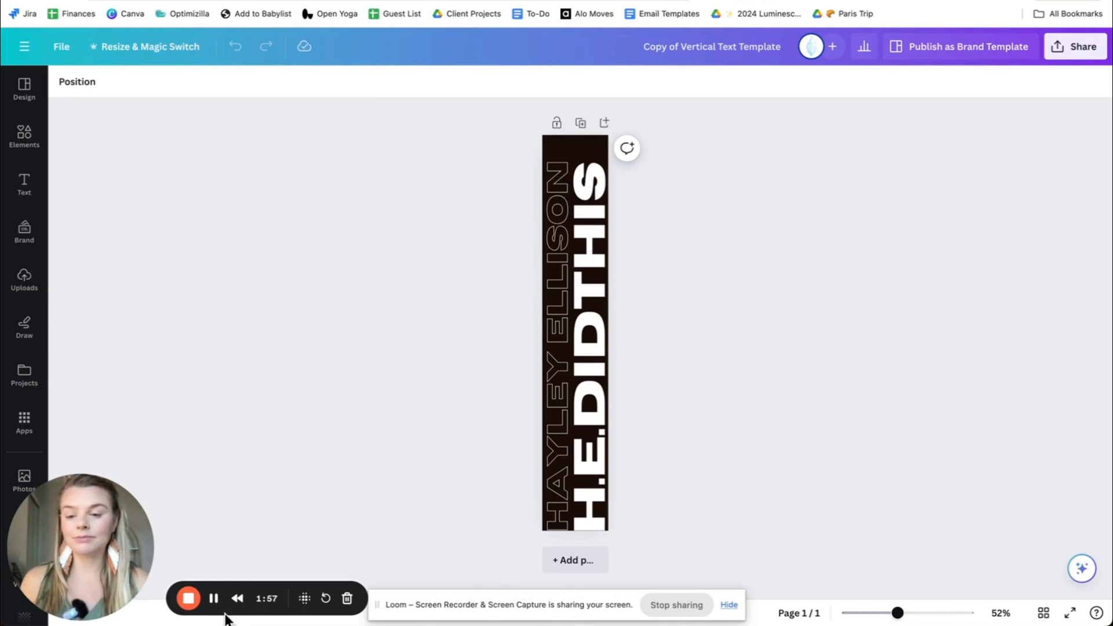
- Retype the template text boxes to read MY WEBSITE TITLE and HELLO THERE
{"action": "left_click", "coordinate": [561, 334]}
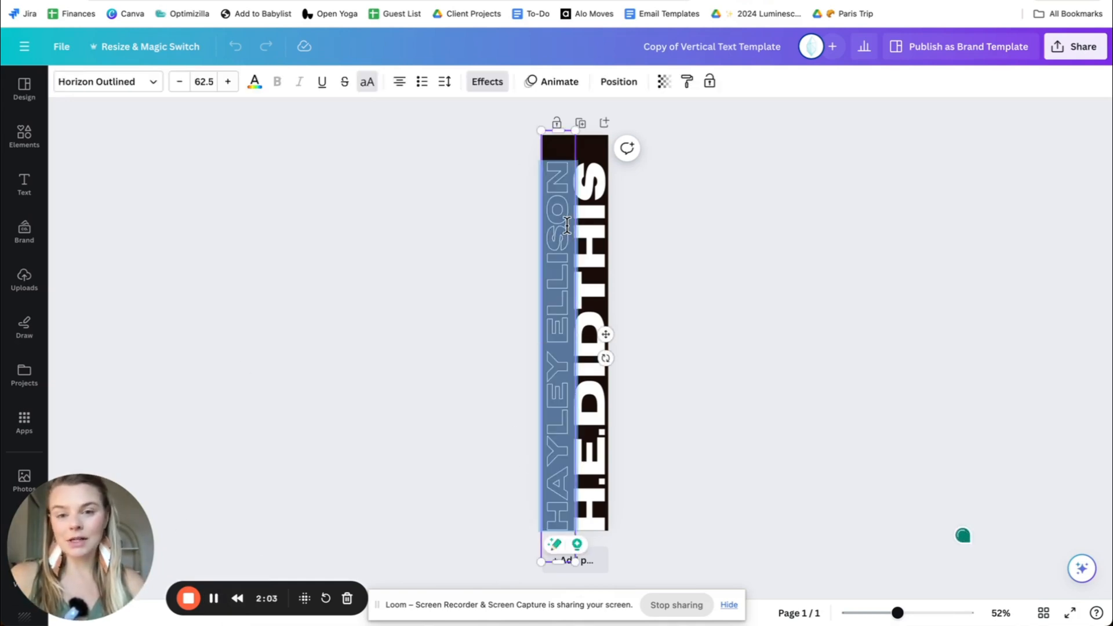
{"action": "type", "text": "MY WEBSITE TITLE"}
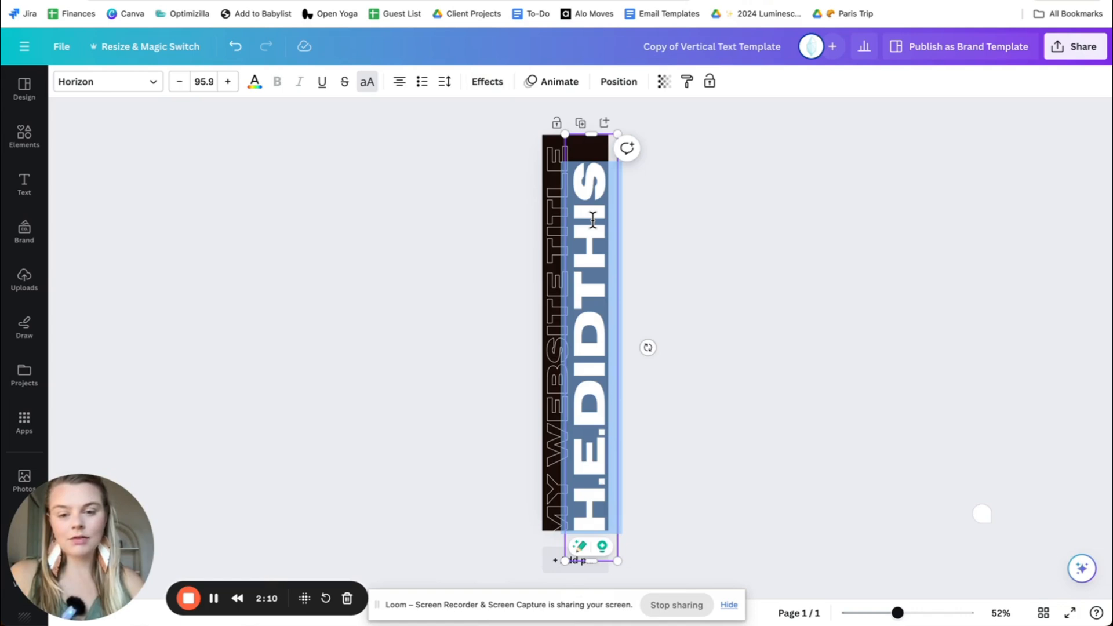
{"action": "type", "text": "HELLO THERE"}
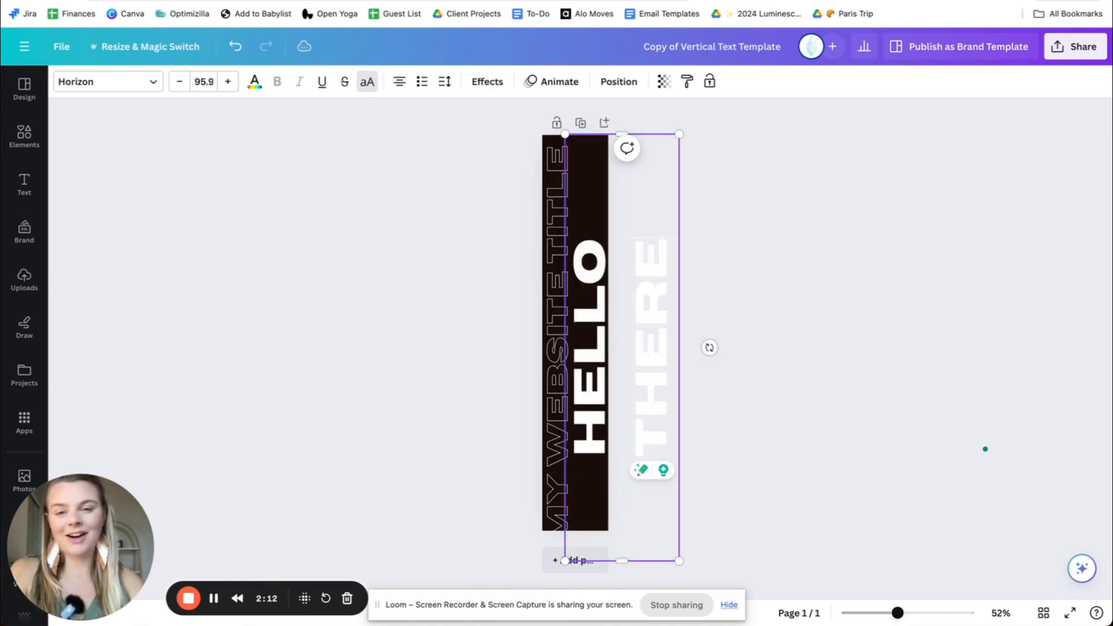
- Resize HELLO THERE to fit inside and stretch along the full dark strip
{"action": "left_click_drag", "start_coordinate": [678, 134], "coordinate": [672, 151]}
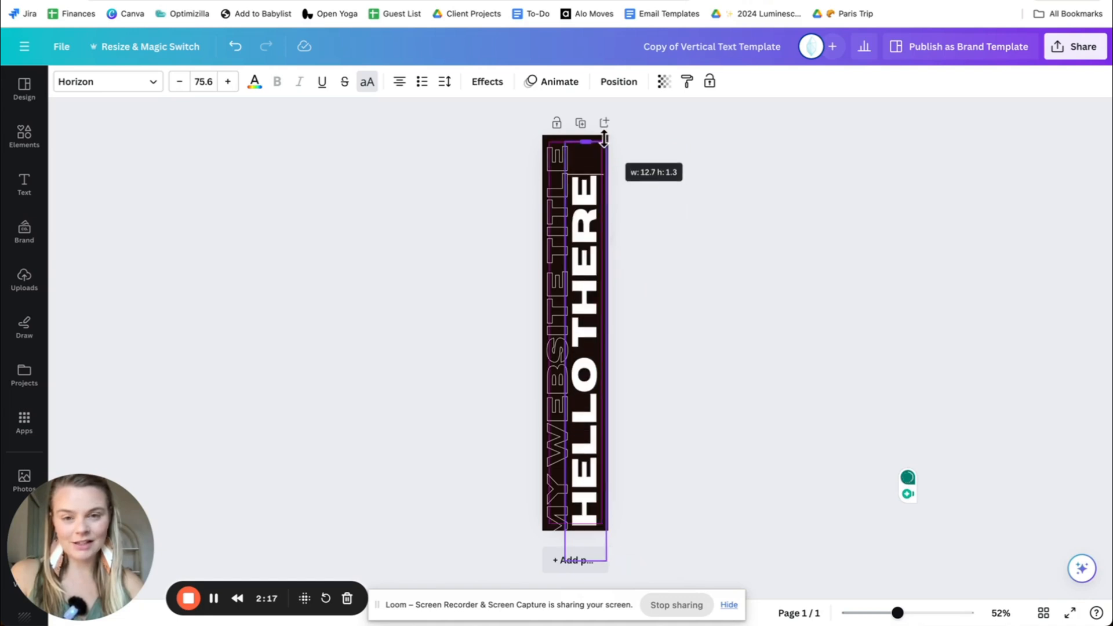
{"action": "left_click_drag", "start_coordinate": [604, 137], "coordinate": [608, 115]}
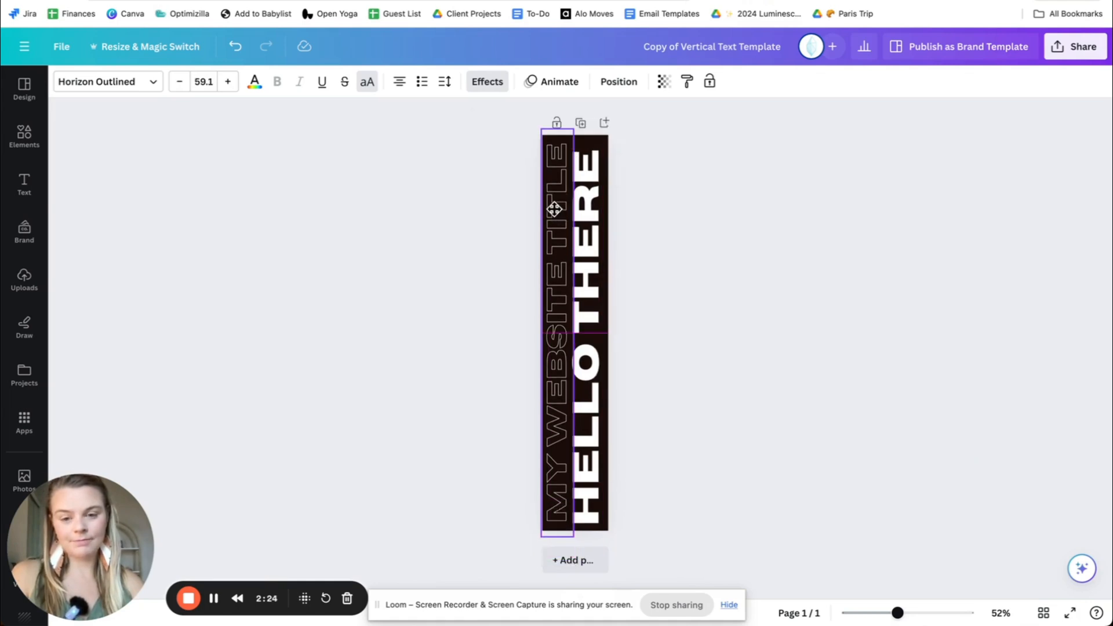
{"action": "left_click", "coordinate": [616, 81]}
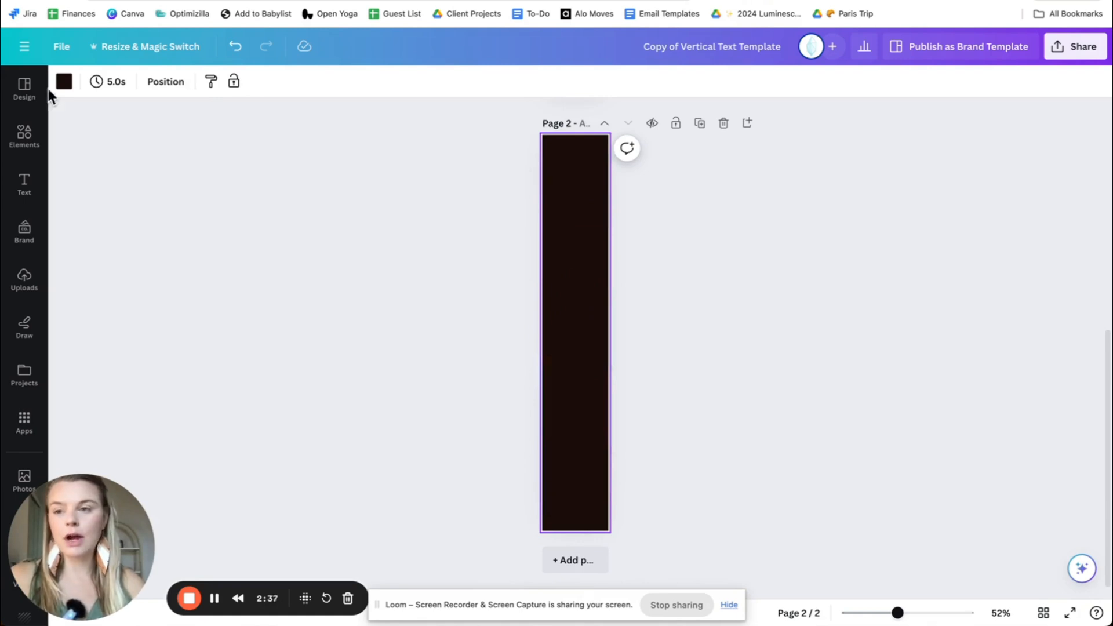
- Make the second page's background white and add a Heading text box to it
{"action": "left_click", "coordinate": [64, 81]}
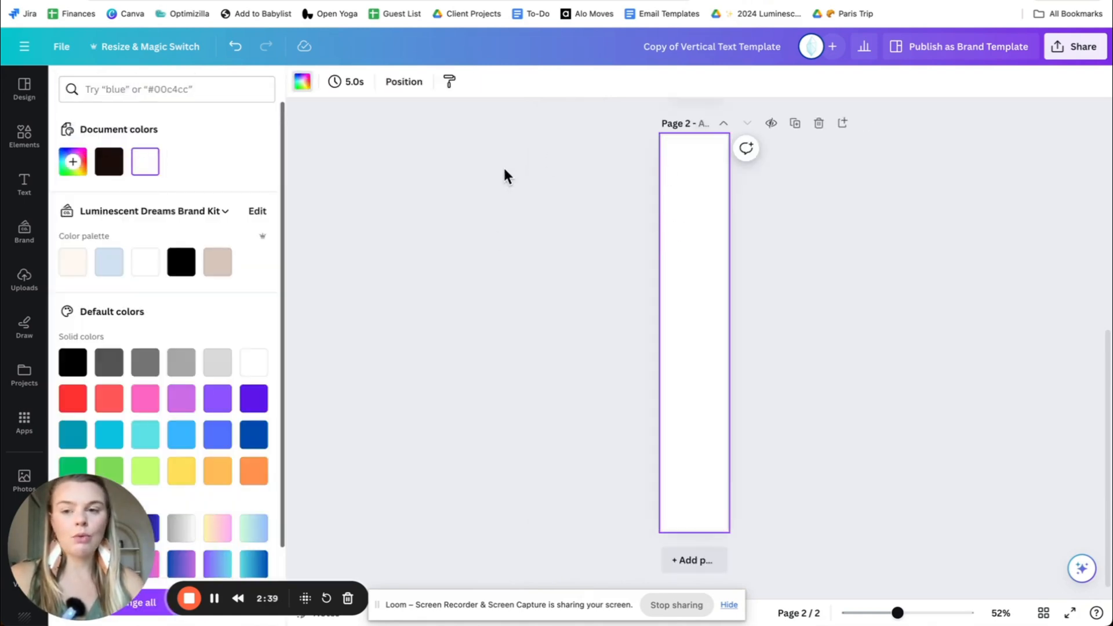
{"action": "left_click", "coordinate": [24, 183]}
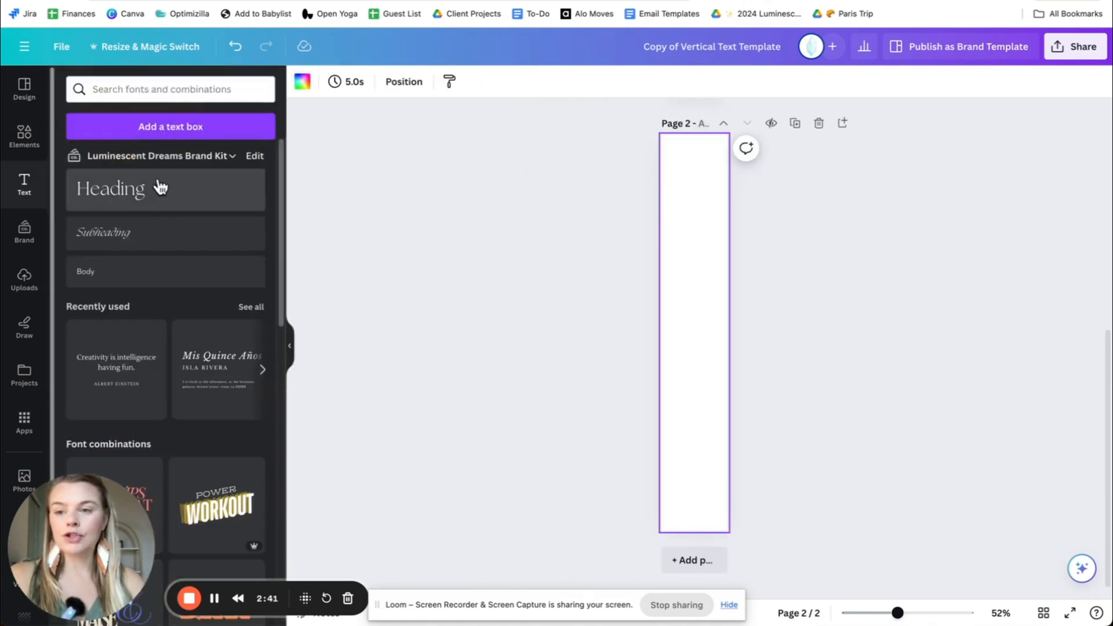
{"action": "left_click", "coordinate": [165, 188]}
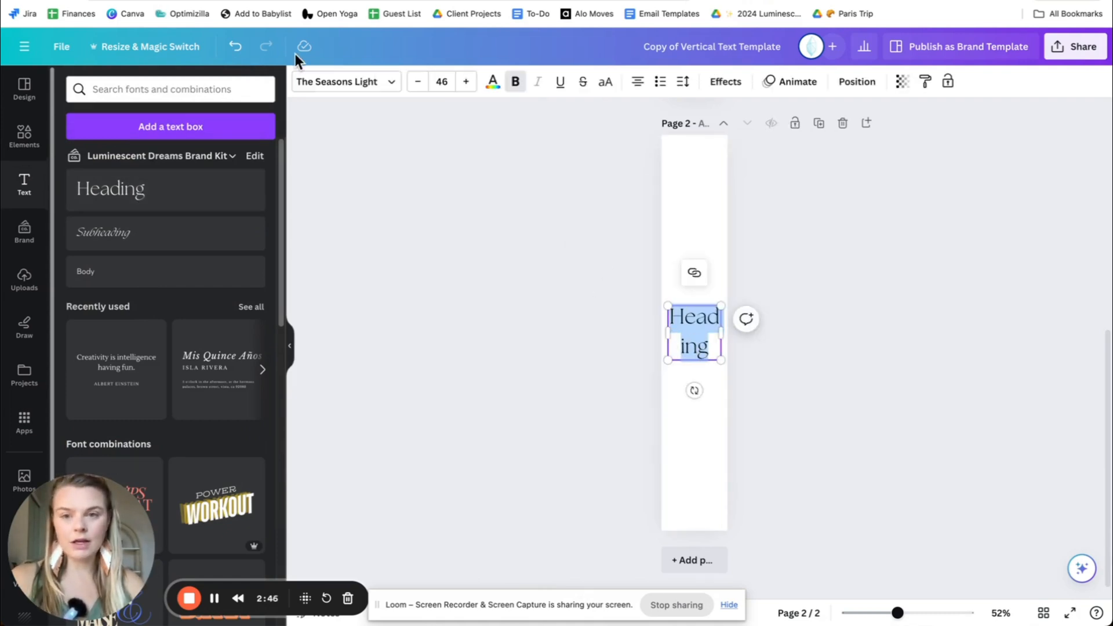
{"action": "mouse_move", "coordinate": [683, 309]}
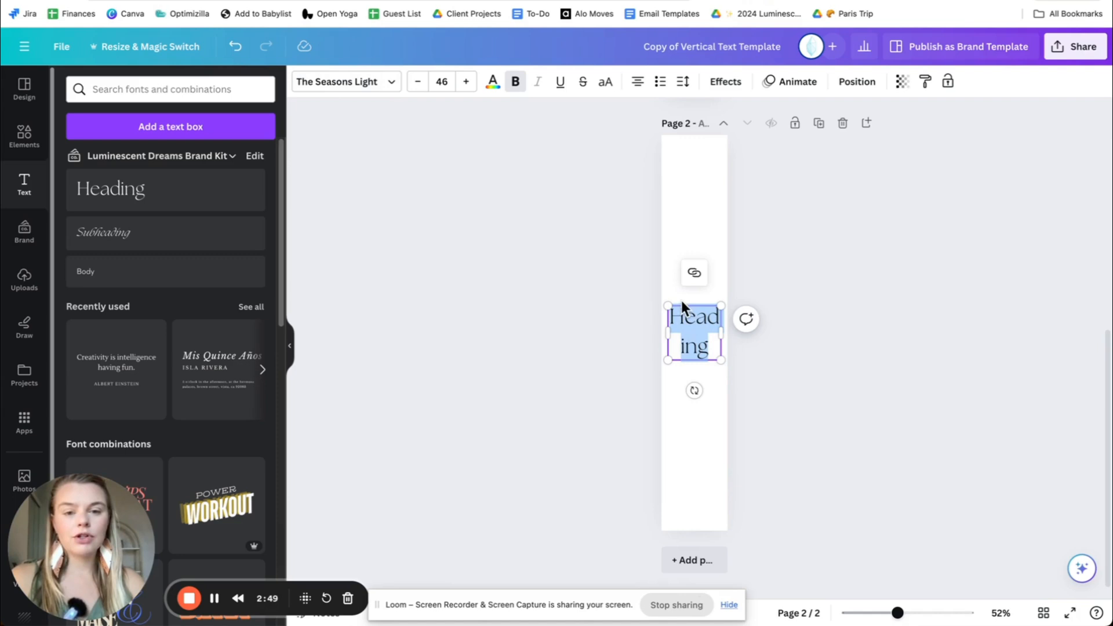
{"action": "left_click_drag", "start_coordinate": [724, 333], "coordinate": [767, 333]}
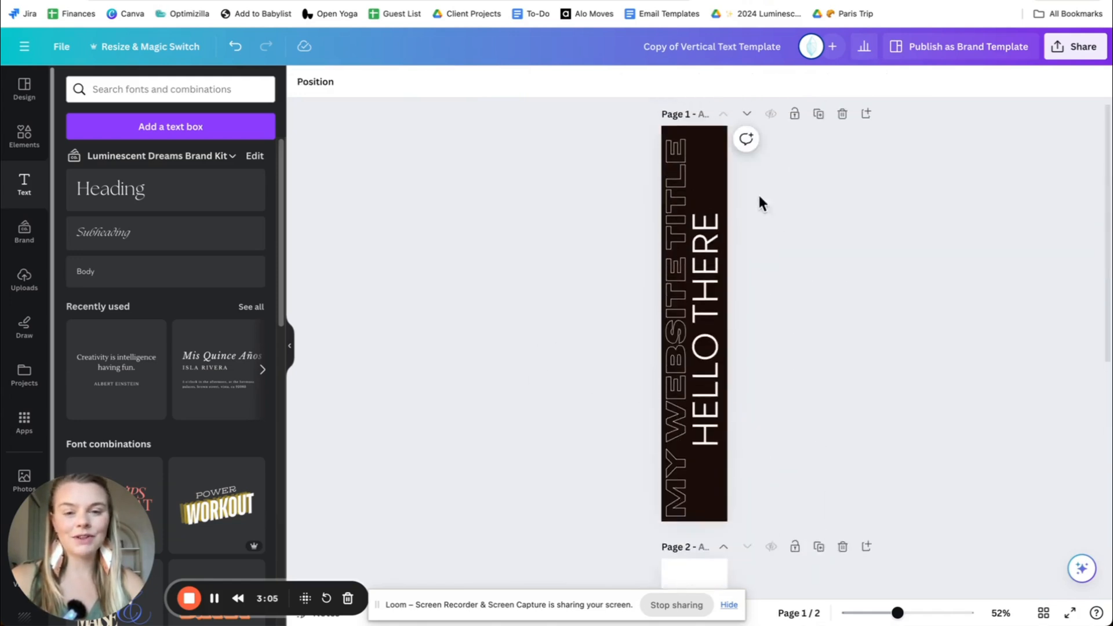
{"action": "mouse_move", "coordinate": [643, 290]}
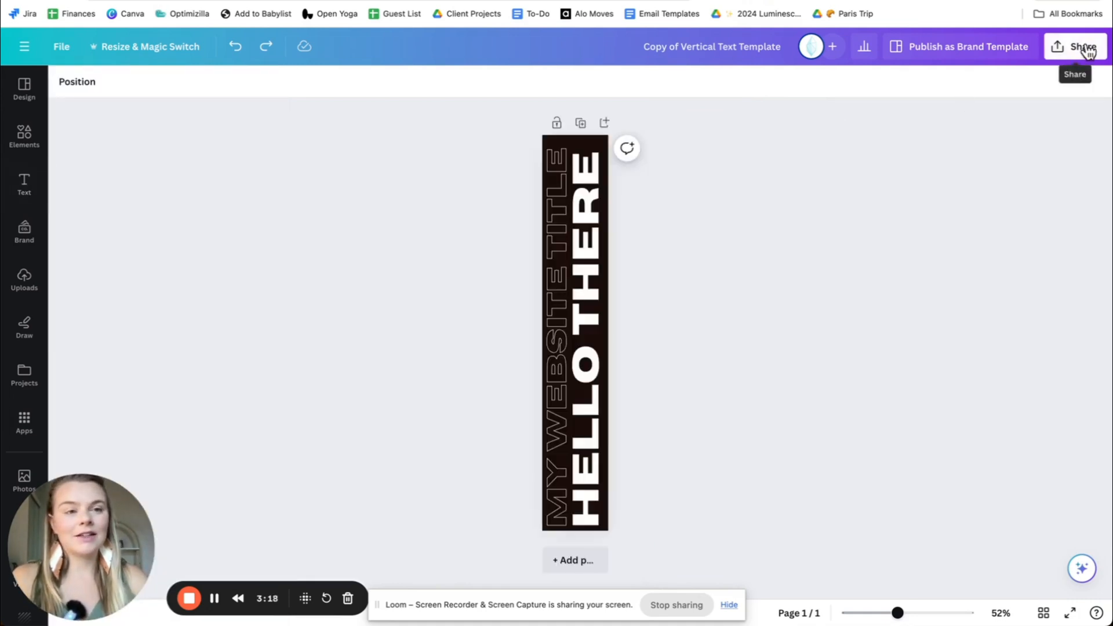
- Open the design's Share > Download settings for PNG export
{"action": "left_click", "coordinate": [710, 46]}
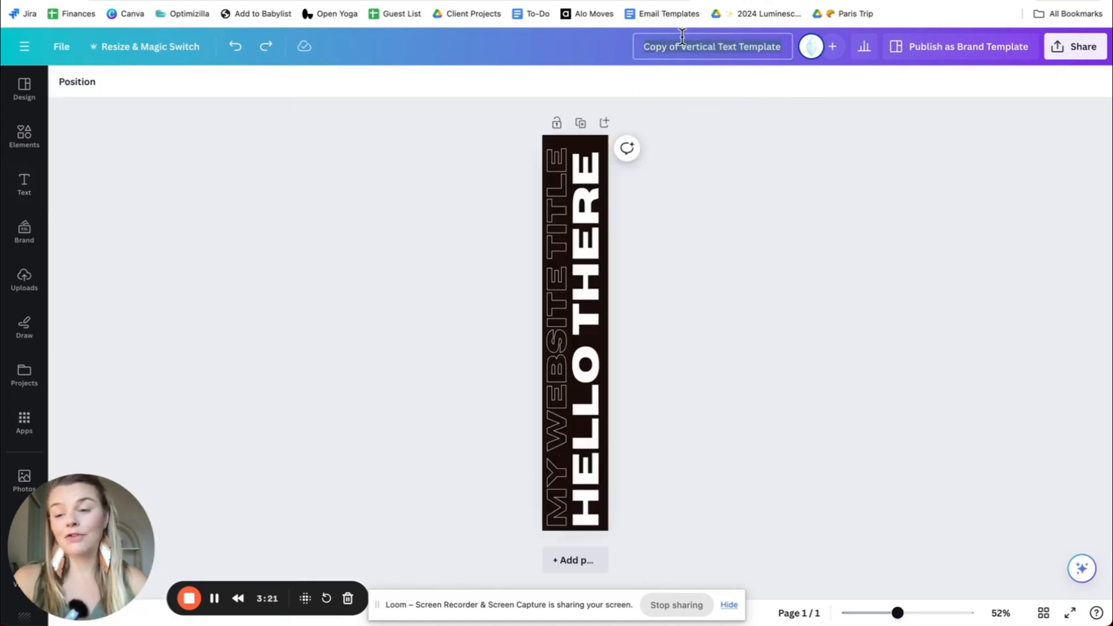
{"action": "left_click", "coordinate": [1083, 46]}
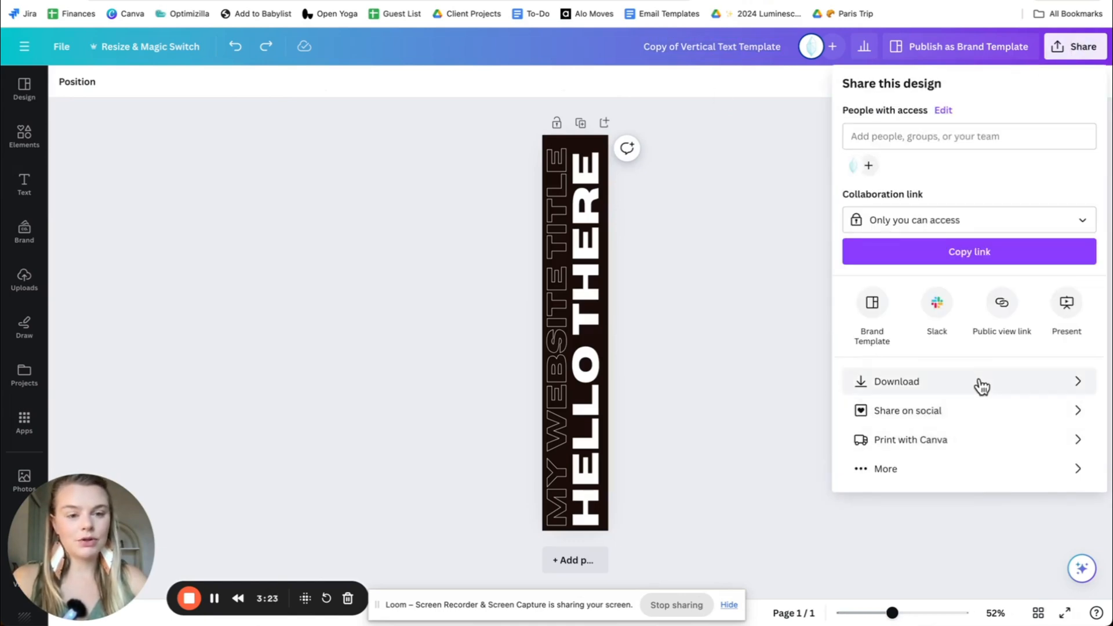
{"action": "left_click", "coordinate": [897, 381]}
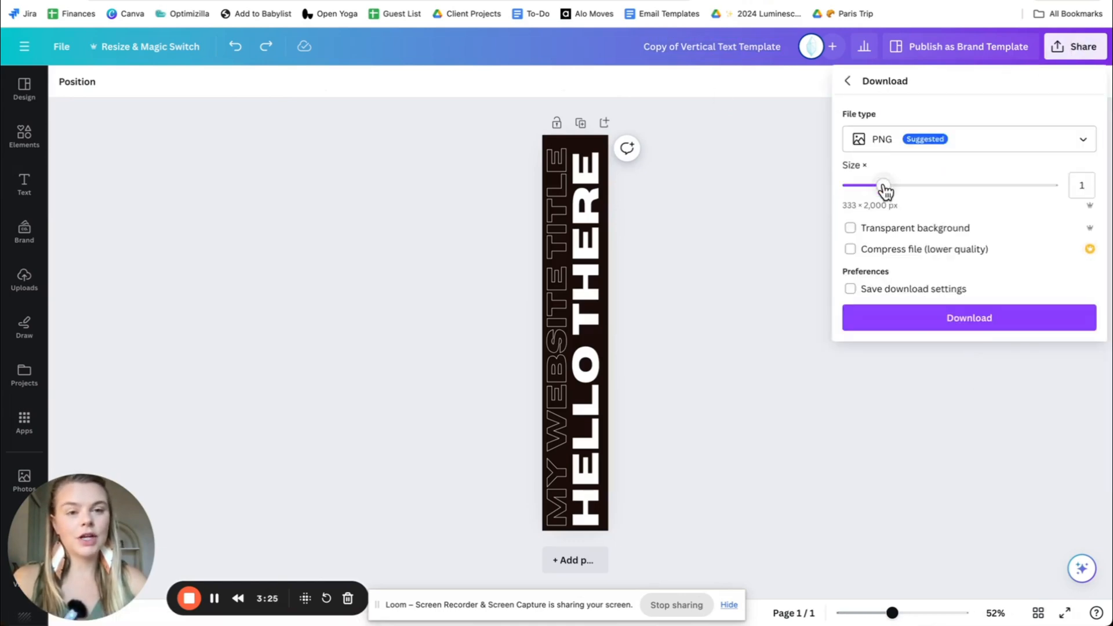
- Download the PNG at size 3 (1,000 × 6,000 px) with a transparent background
{"action": "left_click_drag", "start_coordinate": [883, 184], "coordinate": [1035, 185]}
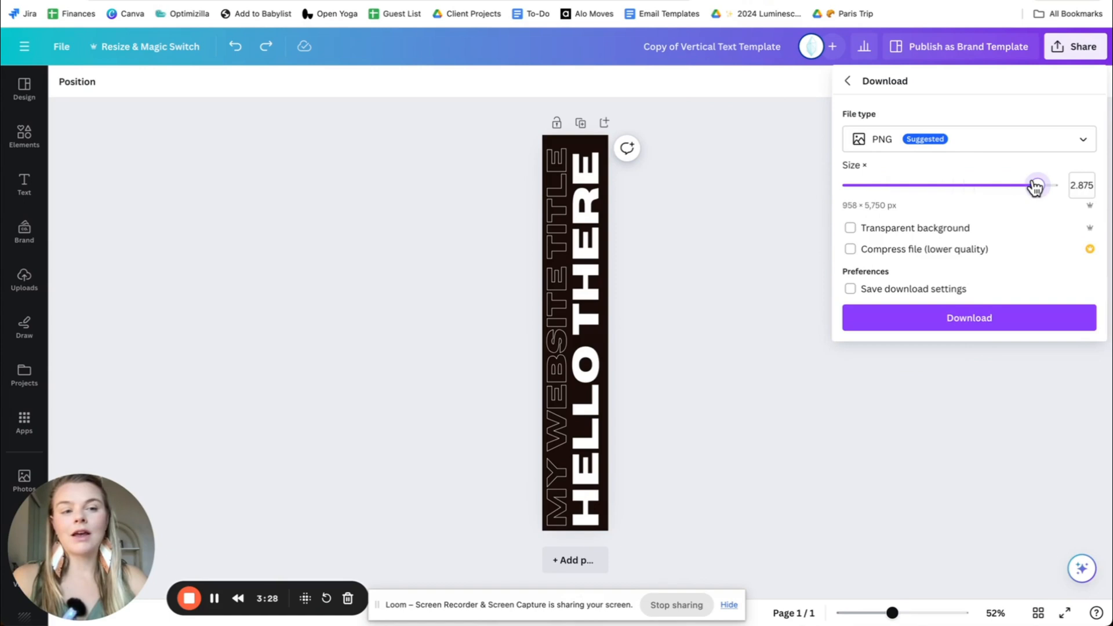
{"action": "left_click_drag", "start_coordinate": [1035, 184], "coordinate": [966, 184]}
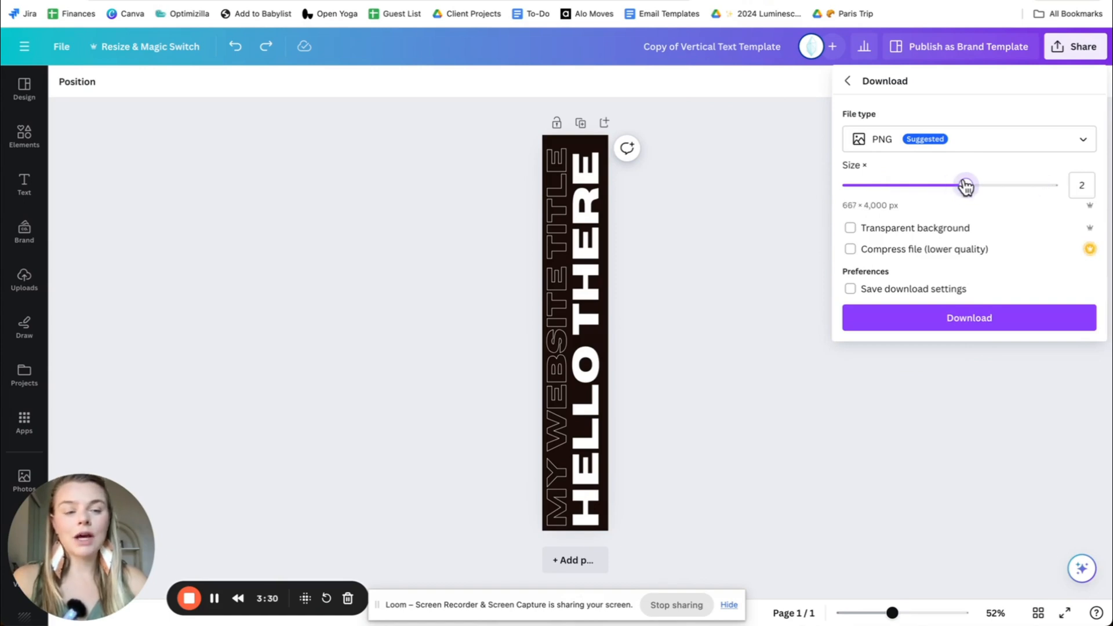
{"action": "left_click_drag", "start_coordinate": [966, 185], "coordinate": [1047, 185]}
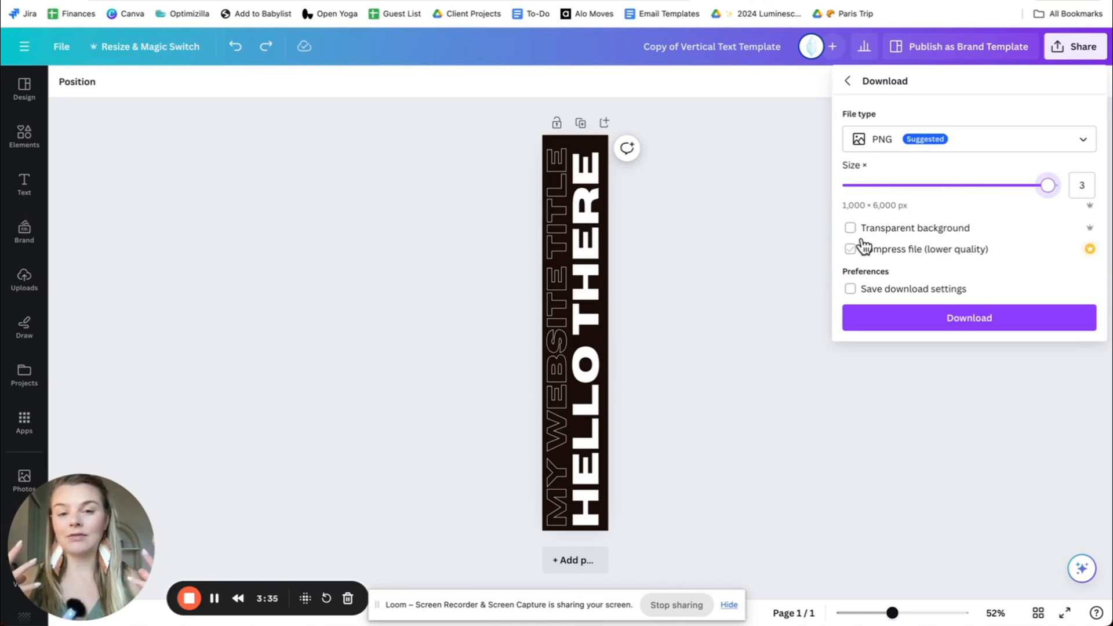
{"action": "left_click", "coordinate": [849, 249]}
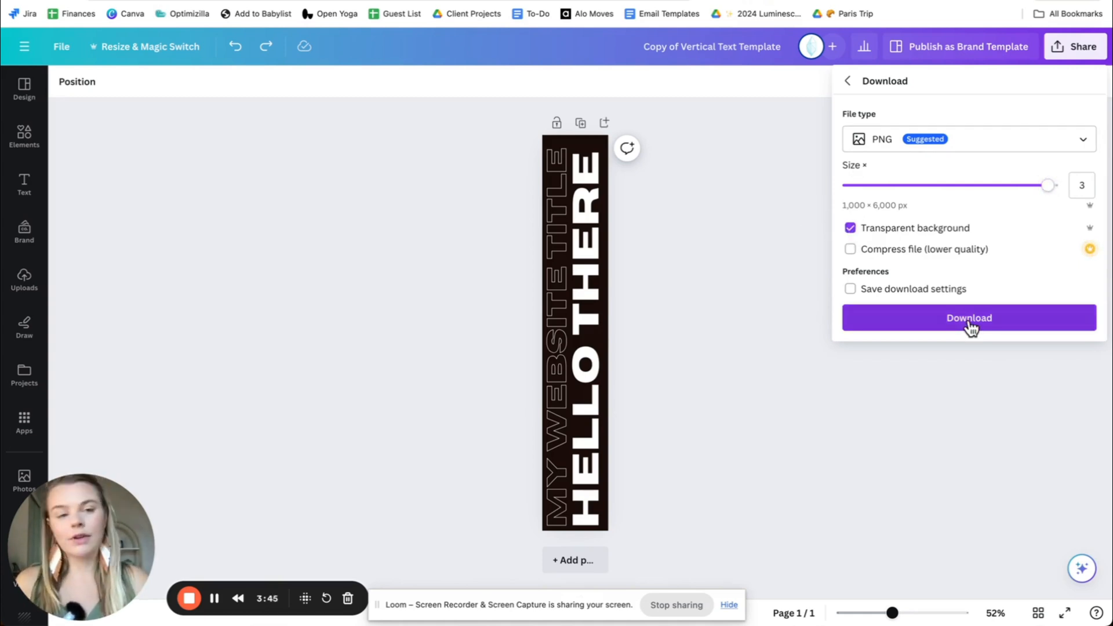
{"action": "left_click", "coordinate": [969, 317]}
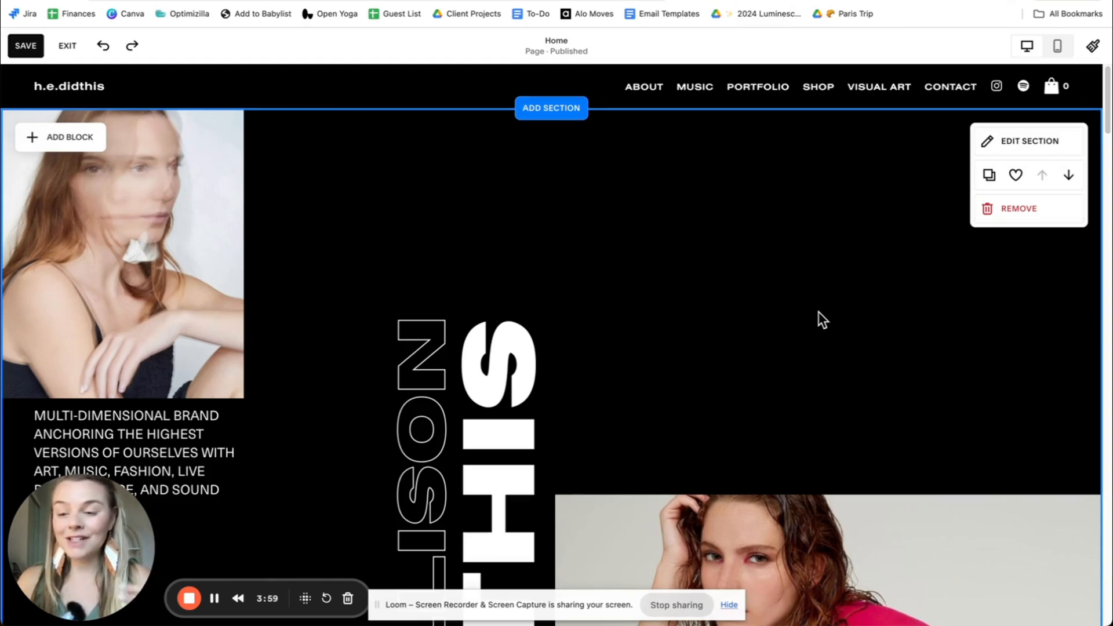
- Scroll to the homepage section and open the Add Block list
{"action": "scroll", "scroll_direction": "down", "scroll_amount": 3}
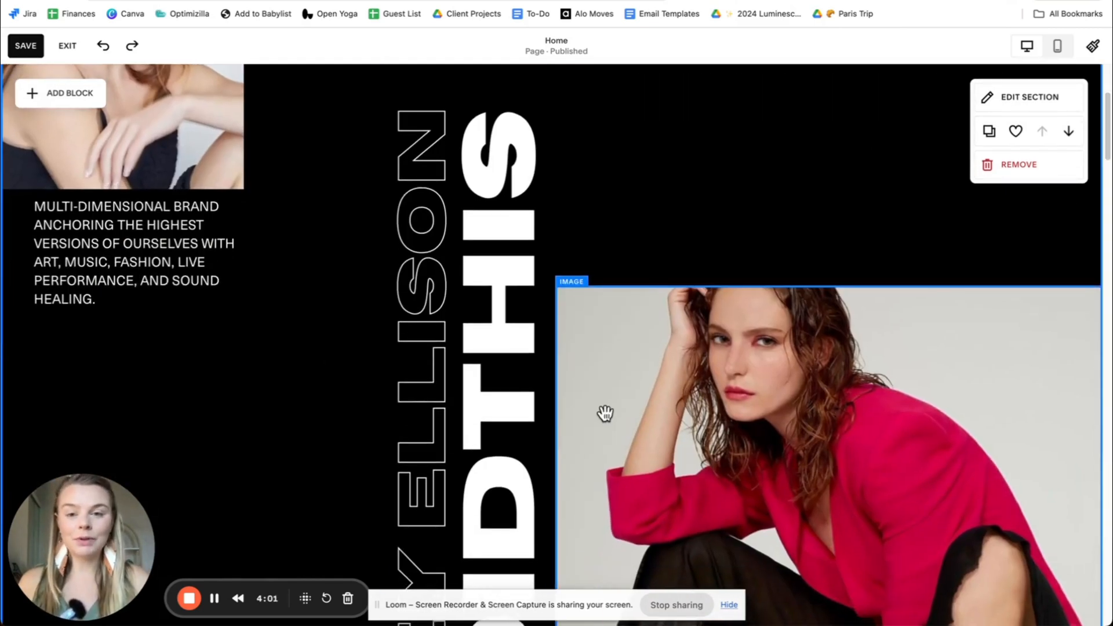
{"action": "scroll", "scroll_direction": "down", "scroll_amount": 3}
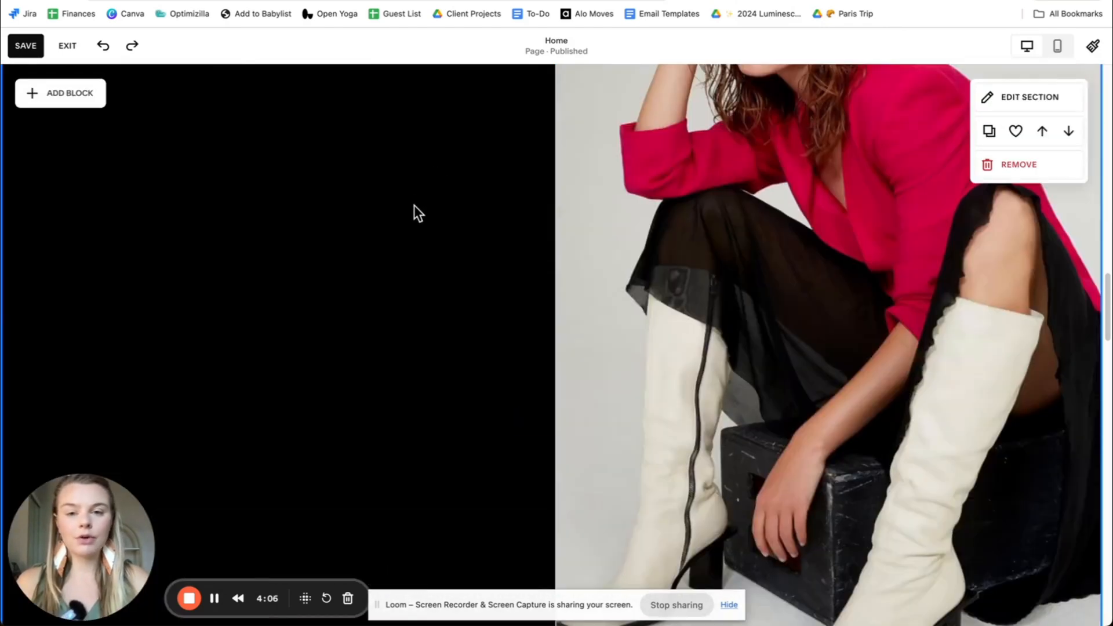
{"action": "scroll", "scroll_direction": "down", "scroll_amount": 3}
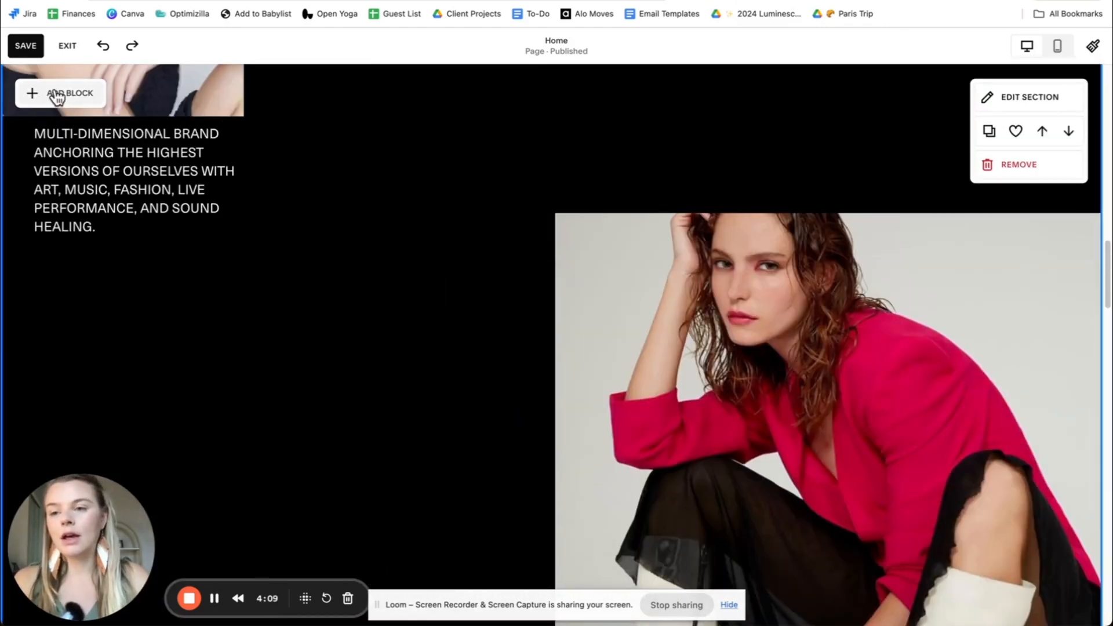
{"action": "left_click", "coordinate": [60, 93]}
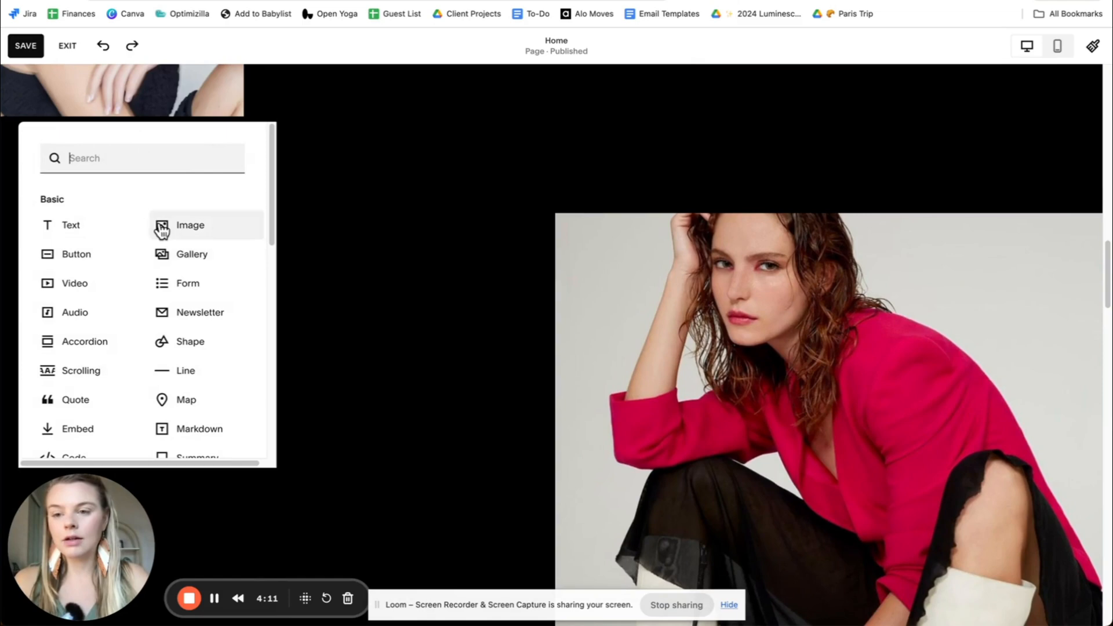
- Add an Image block and upload the exported HELLO THERE vertical text PNG
{"action": "left_click", "coordinate": [189, 225]}
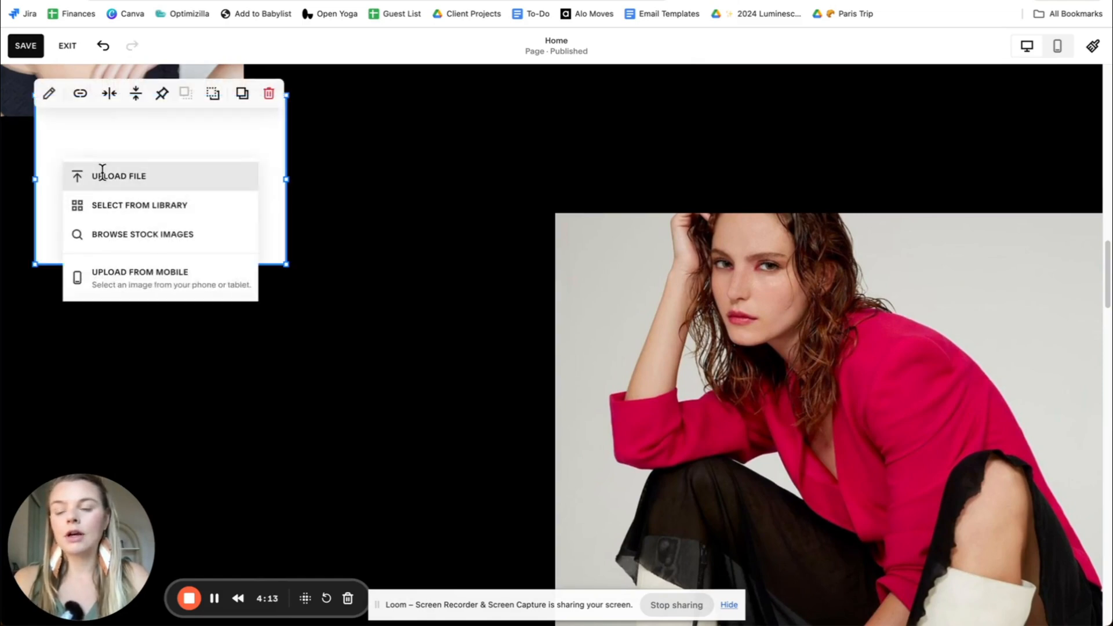
{"action": "left_click", "coordinate": [118, 175]}
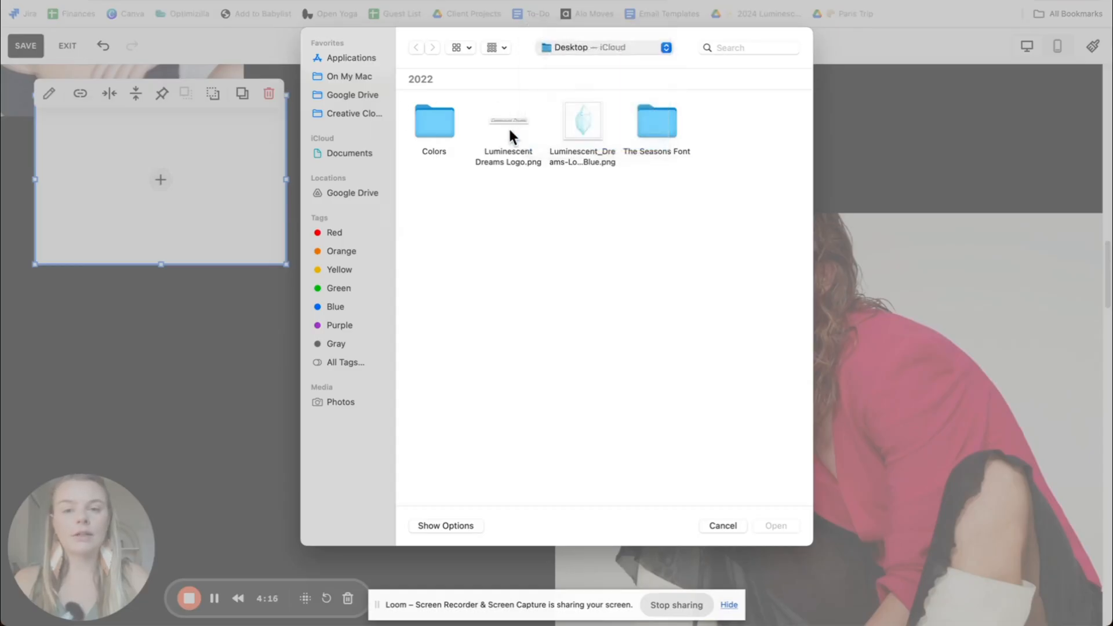
{"action": "left_click", "coordinate": [721, 525]}
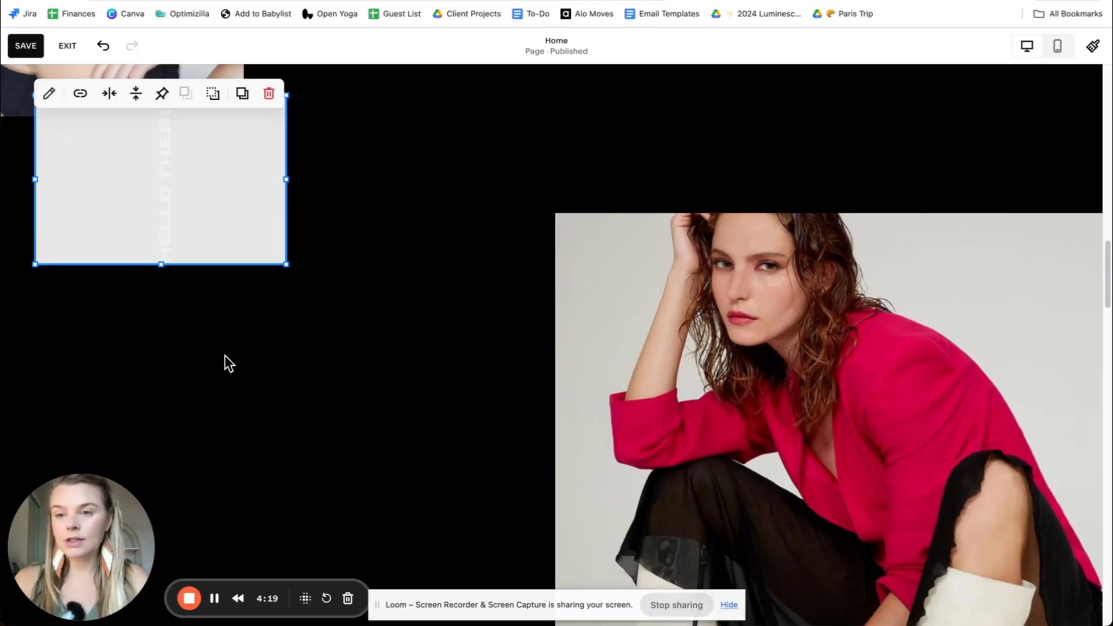
{"action": "mouse_move", "coordinate": [49, 131]}
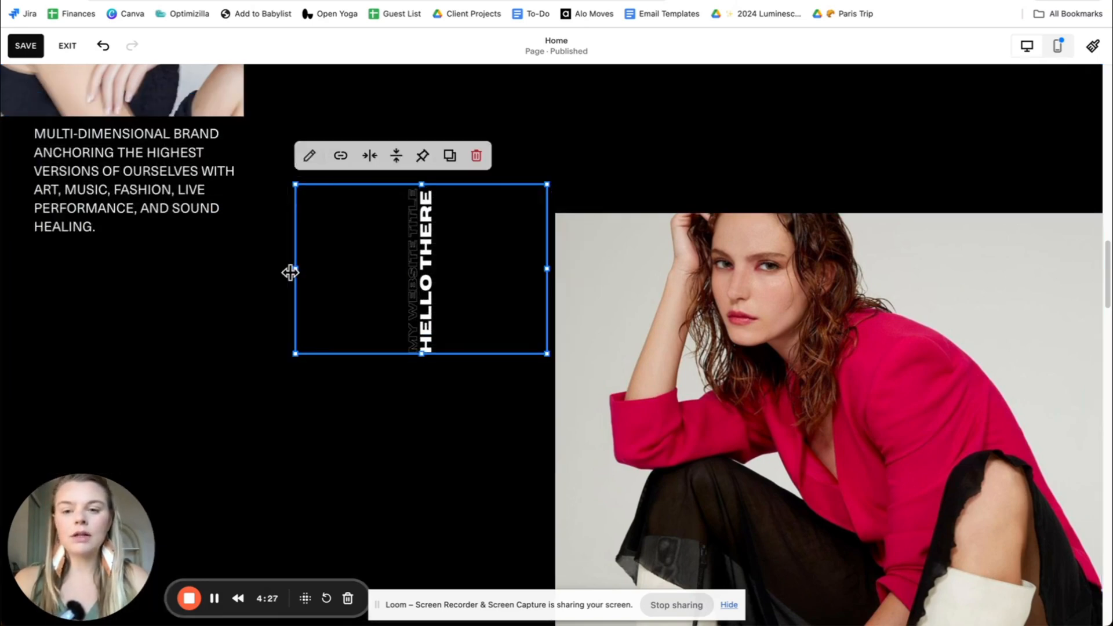
- Try Fill on the tall image block, then set it to Fit so the title shows uncropped
{"action": "scroll", "scroll_direction": "down", "scroll_amount": 3}
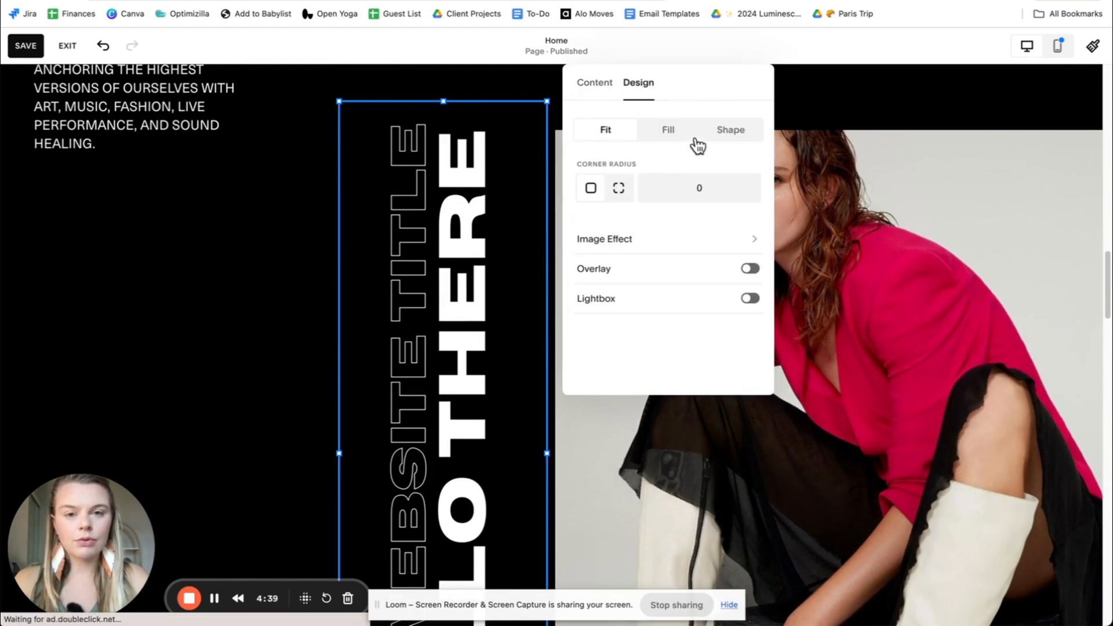
{"action": "left_click", "coordinate": [668, 129]}
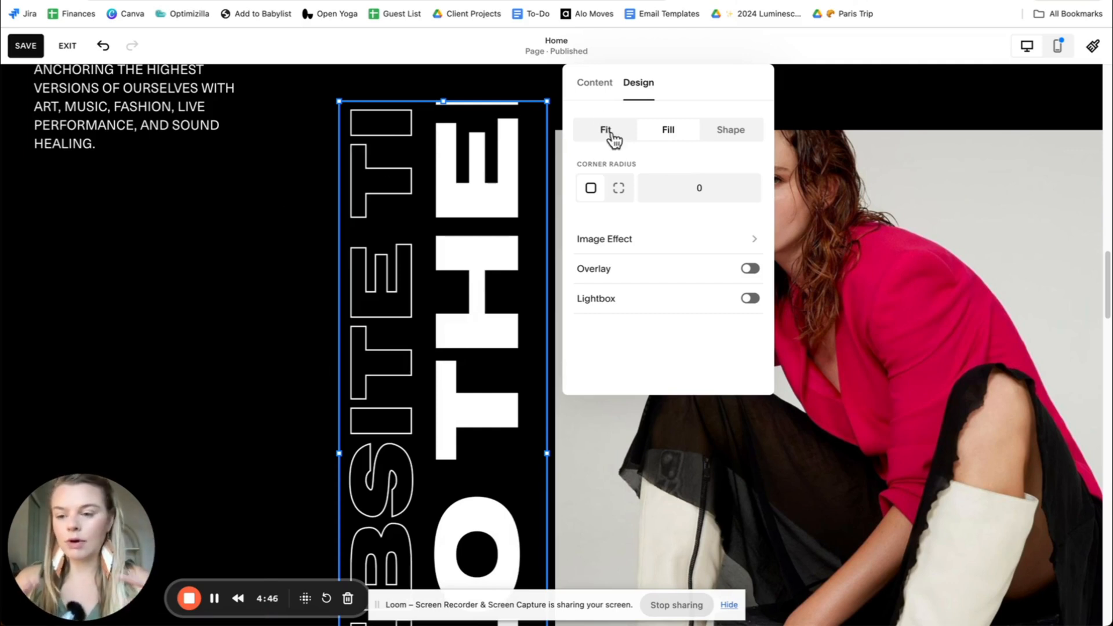
{"action": "left_click", "coordinate": [605, 129]}
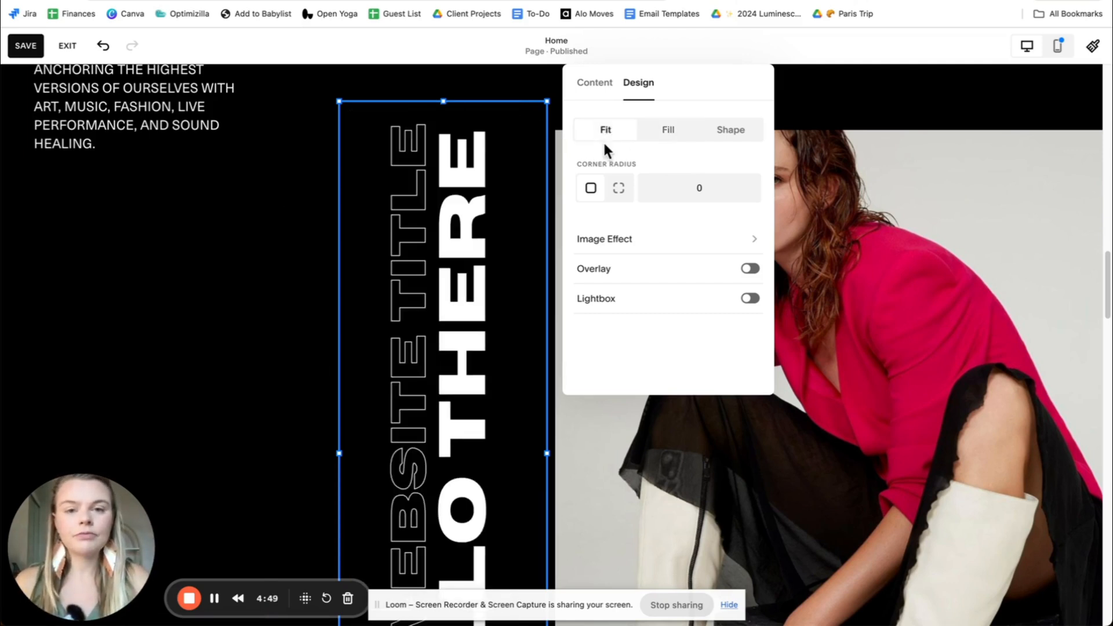
{"action": "scroll", "scroll_direction": "down", "scroll_amount": 3}
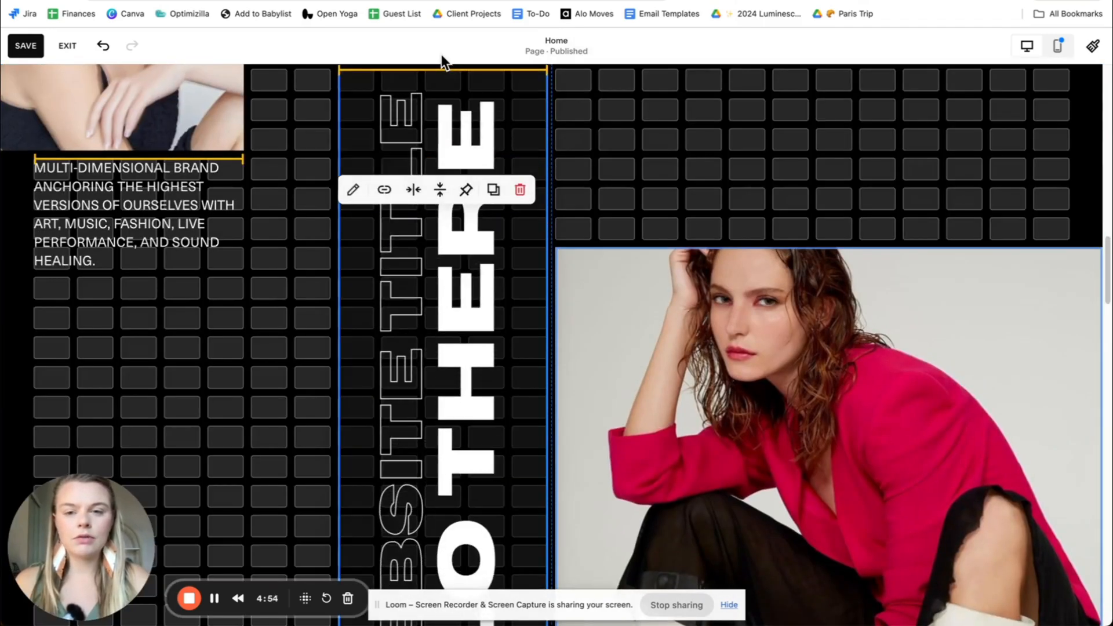
- Scroll through the hero section to check the right-aligned title beside the photo
{"action": "scroll", "scroll_direction": "down", "scroll_amount": 3}
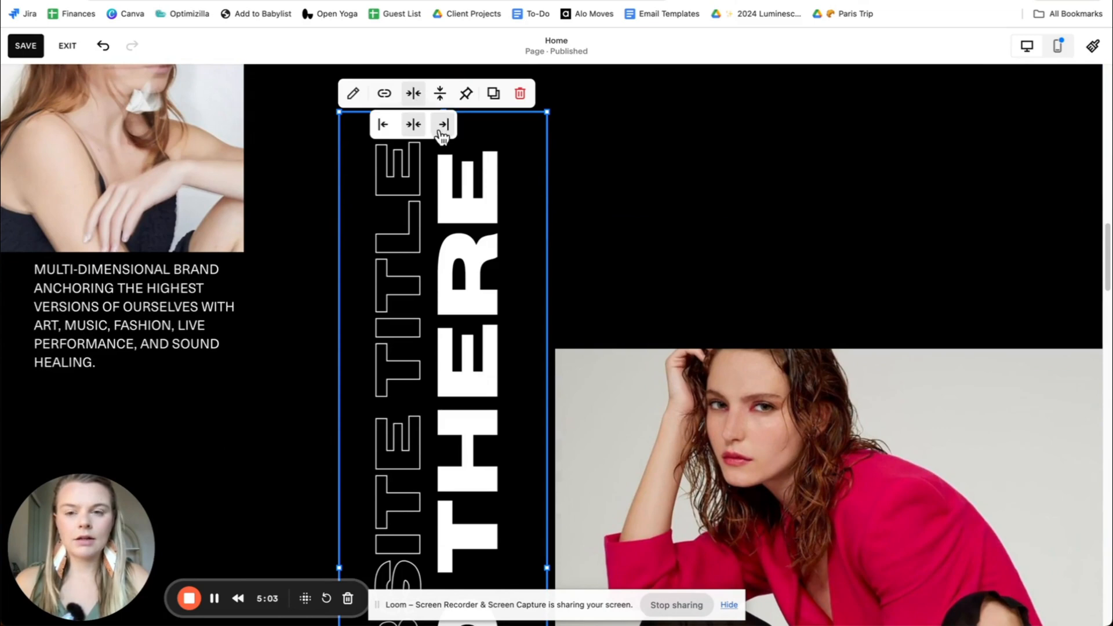
{"action": "scroll", "scroll_direction": "down", "scroll_amount": 3}
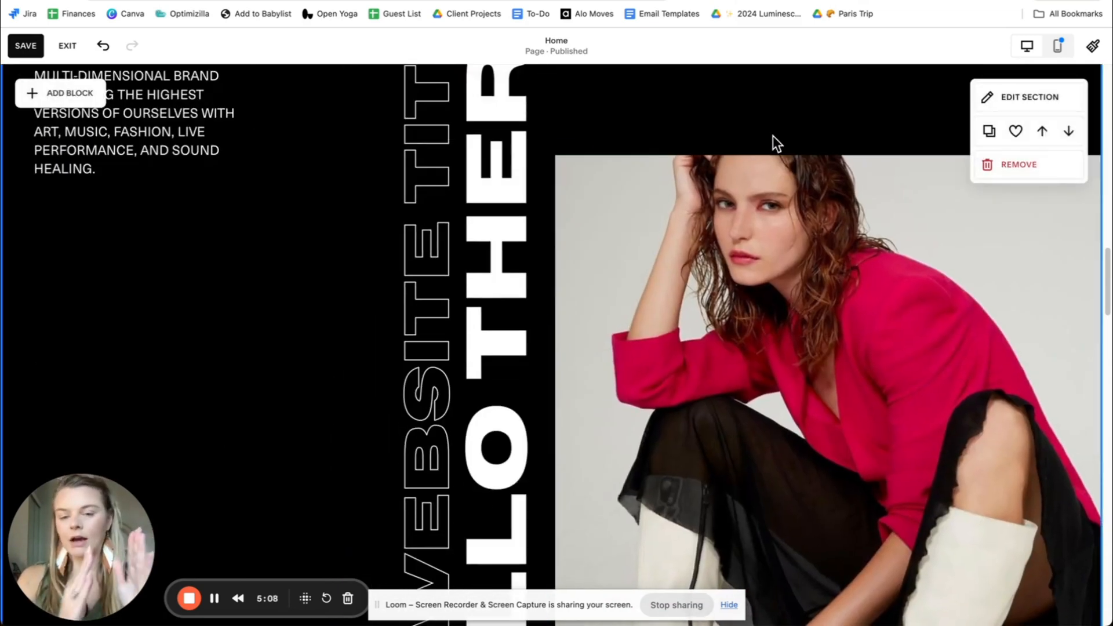
{"action": "scroll", "scroll_direction": "down", "scroll_amount": 3}
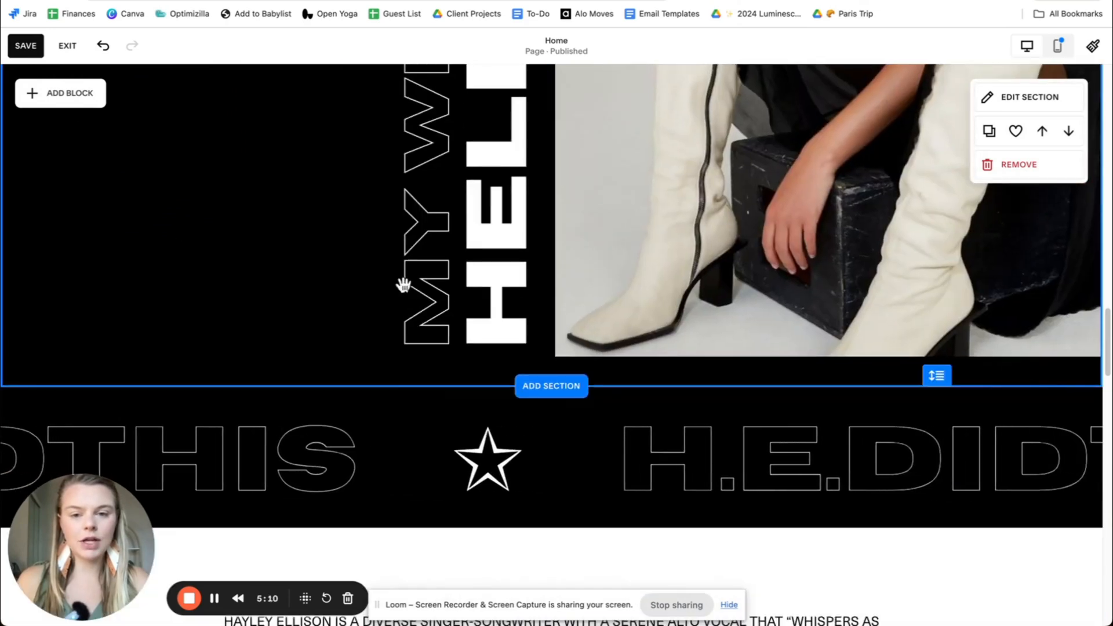
{"action": "scroll", "scroll_direction": "down", "scroll_amount": 3}
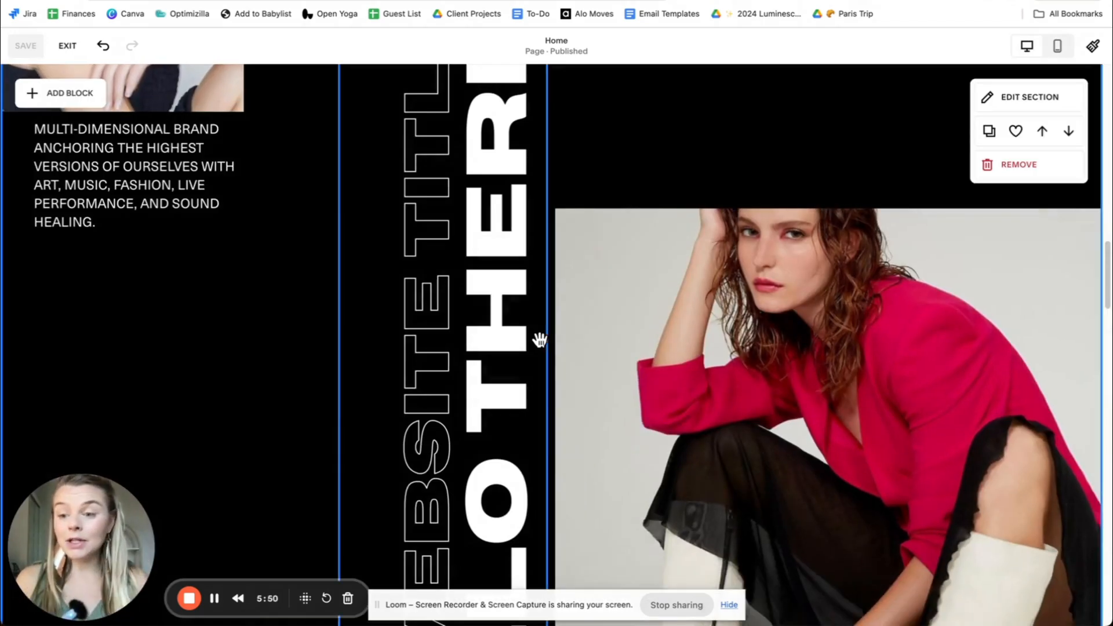
{"action": "scroll", "scroll_direction": "down", "scroll_amount": 3}
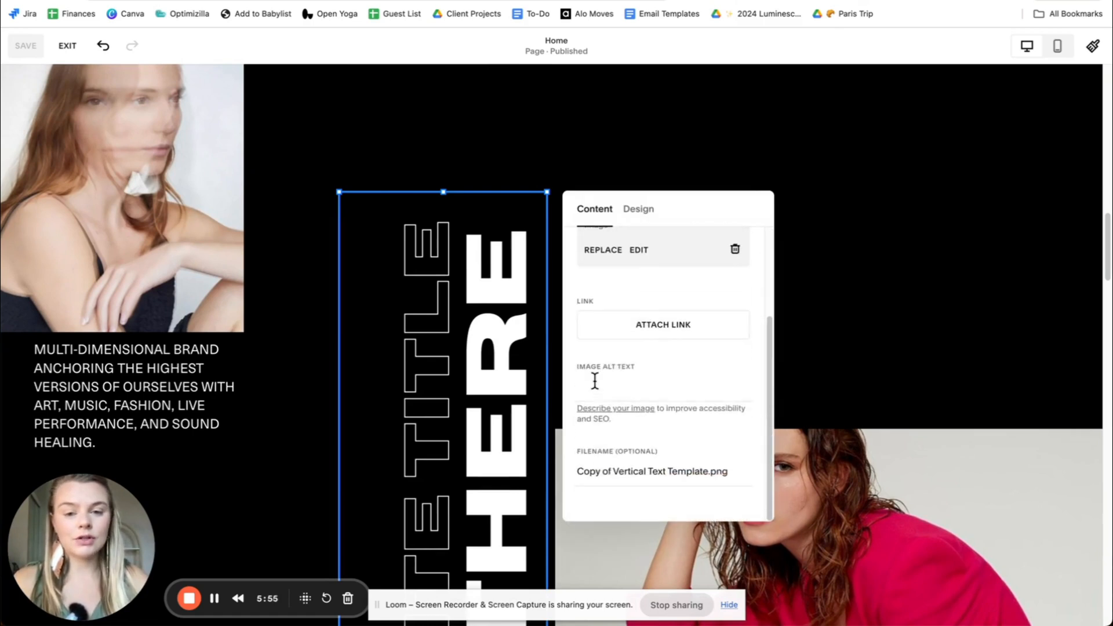
{"action": "left_click", "coordinate": [662, 385]}
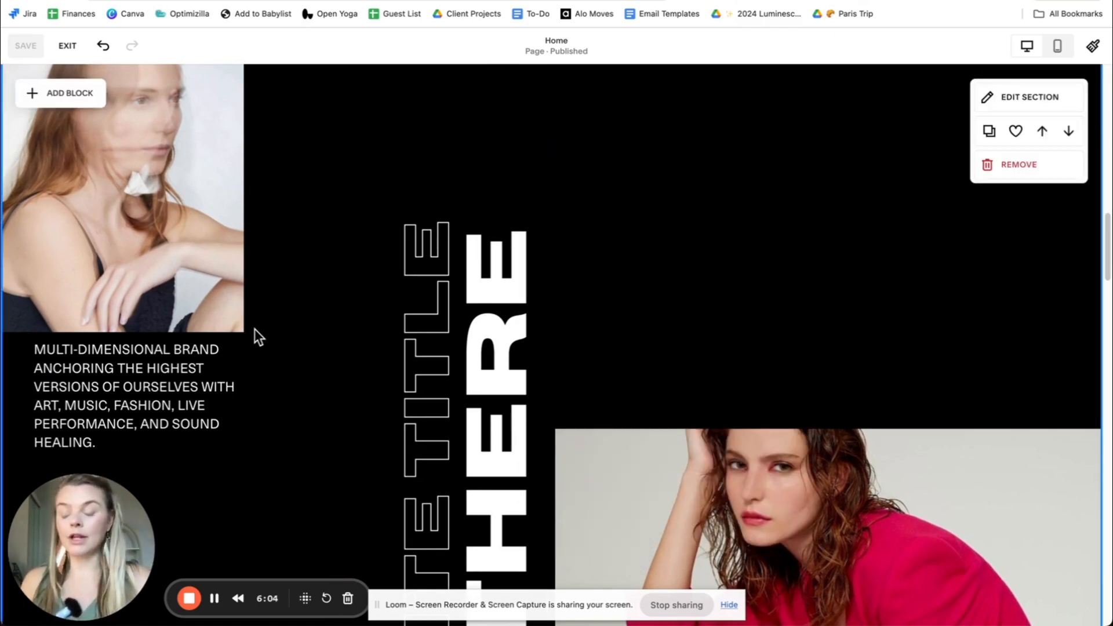
{"action": "left_click", "coordinate": [461, 324]}
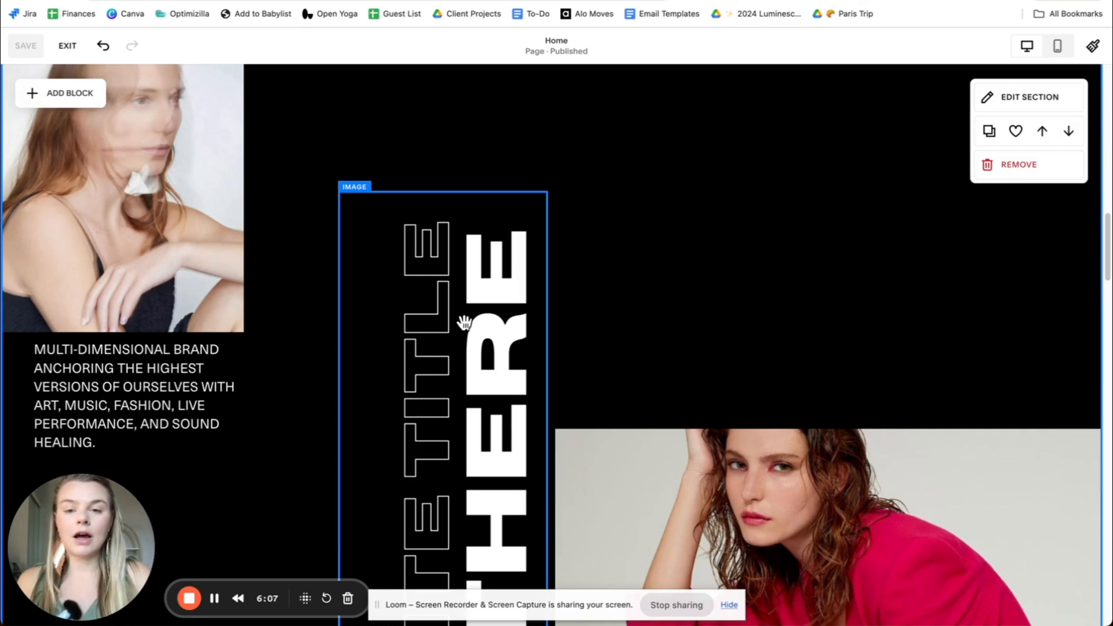
{"action": "scroll", "scroll_direction": "down", "scroll_amount": 3}
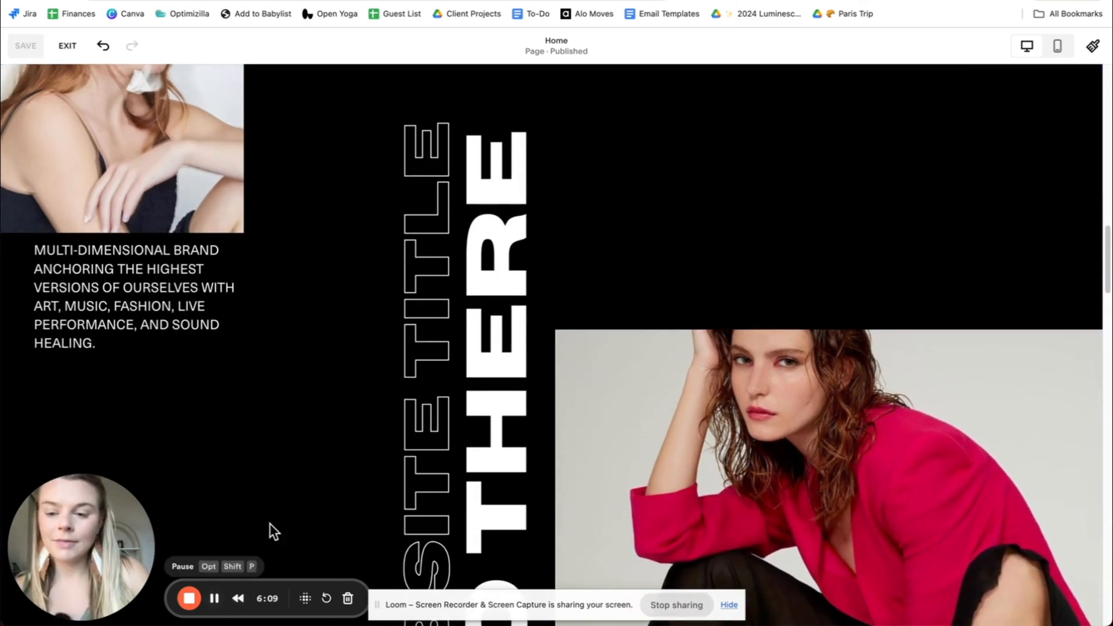